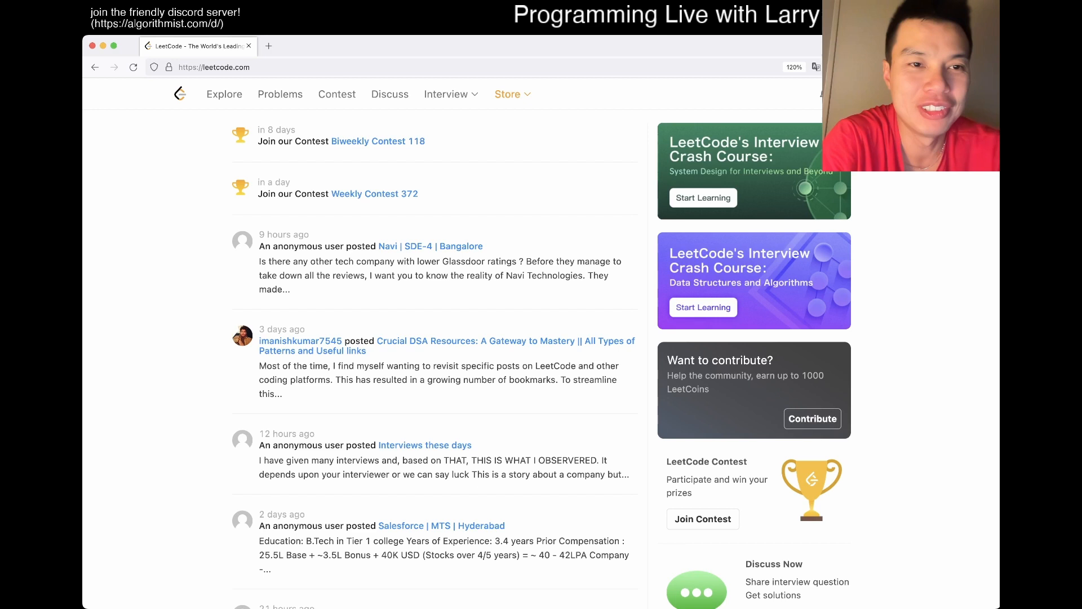
- Open the LeetCode problem set, where daily problem 1838 is listed at the top
left_click(279, 94)
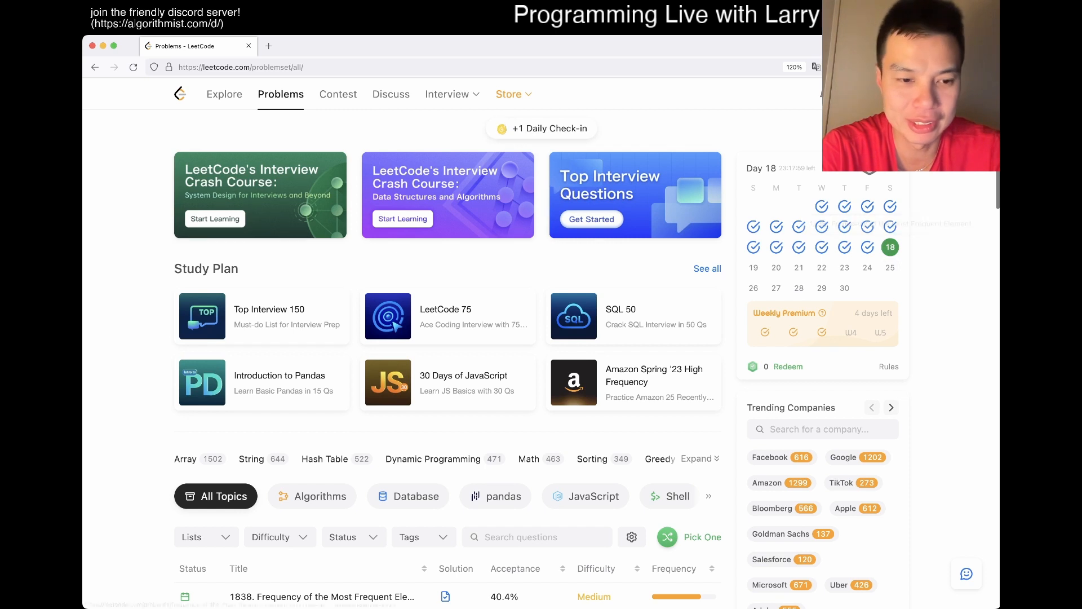
- Open 1838. Frequency of the Most Frequent Element from the problem list
left_click(321, 597)
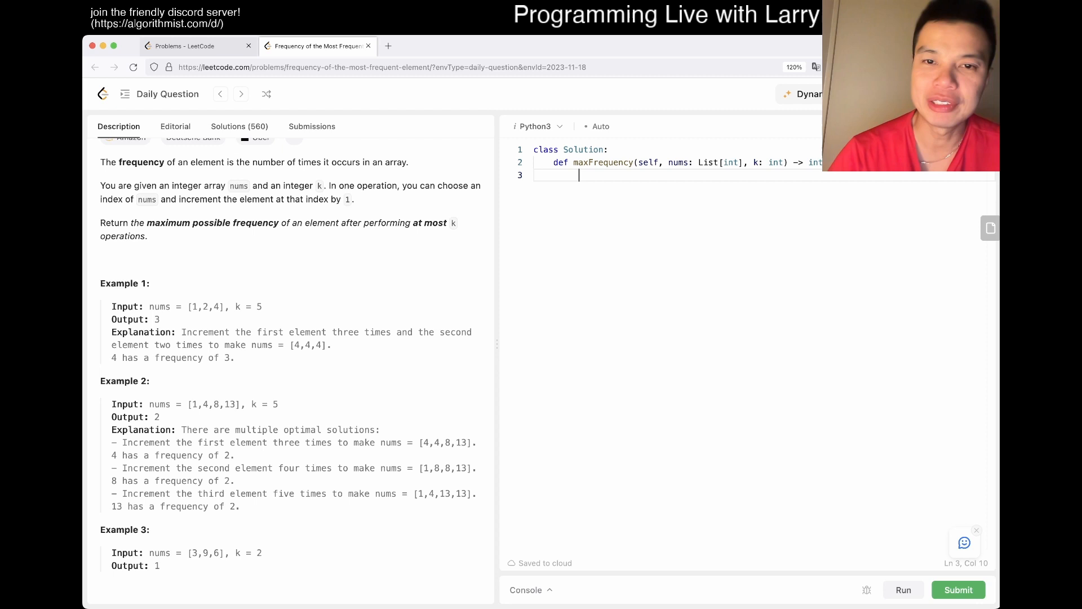
- Write N = len(nums) as the first line of the solution method
type("N = len(n)")
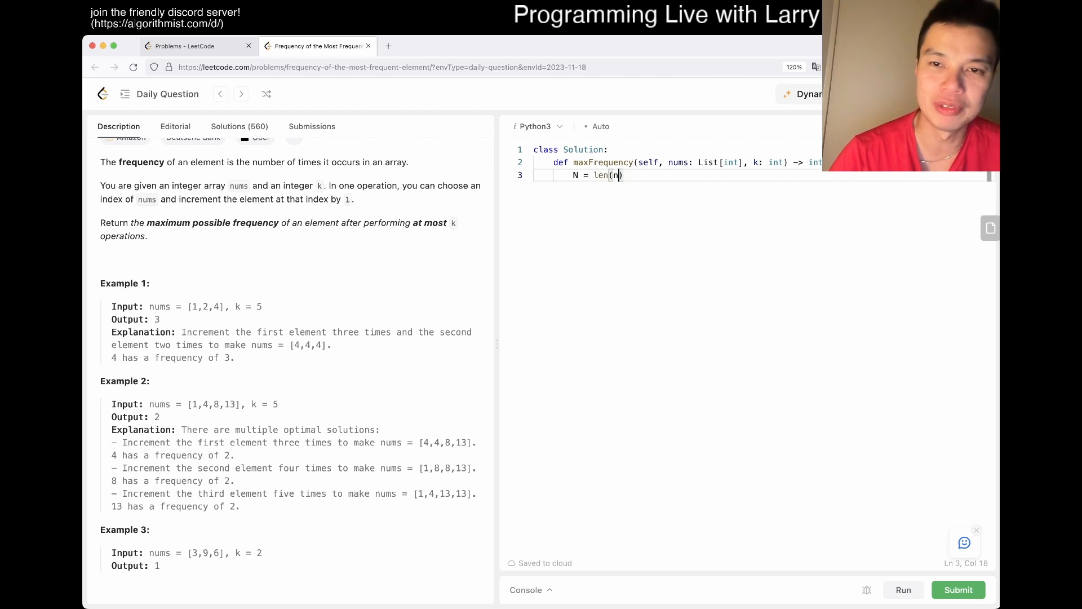
type("ums)")
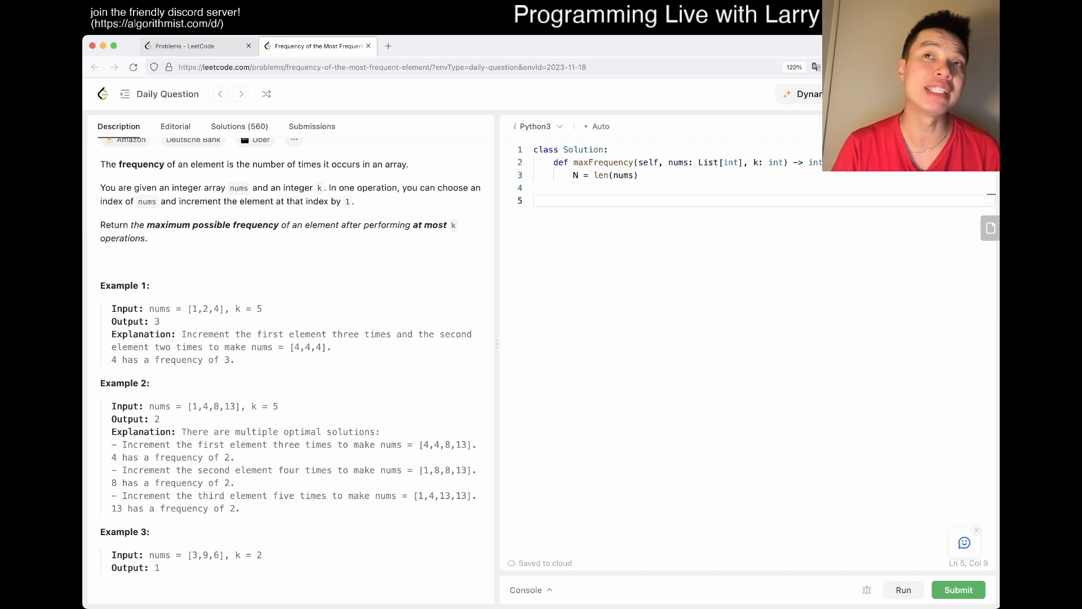
double_click(193, 308)
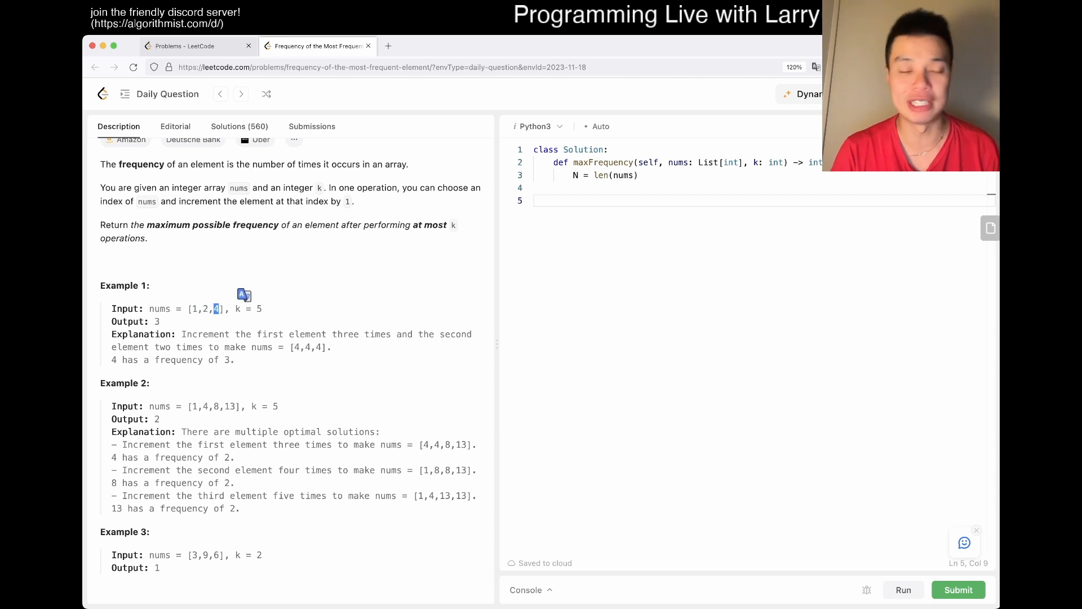
scroll("down", 3)
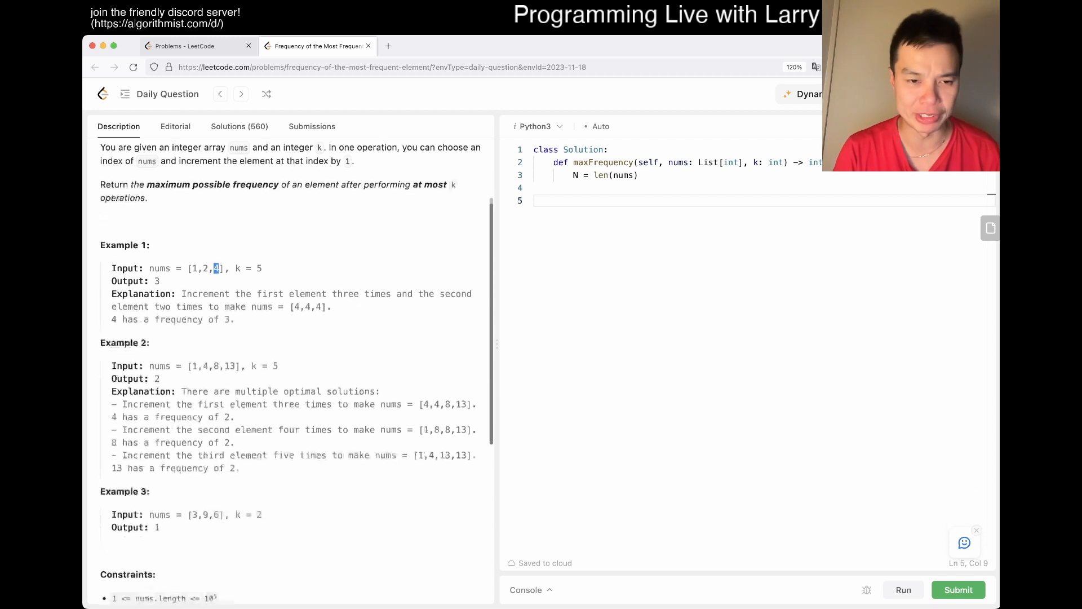
scroll("down", 3)
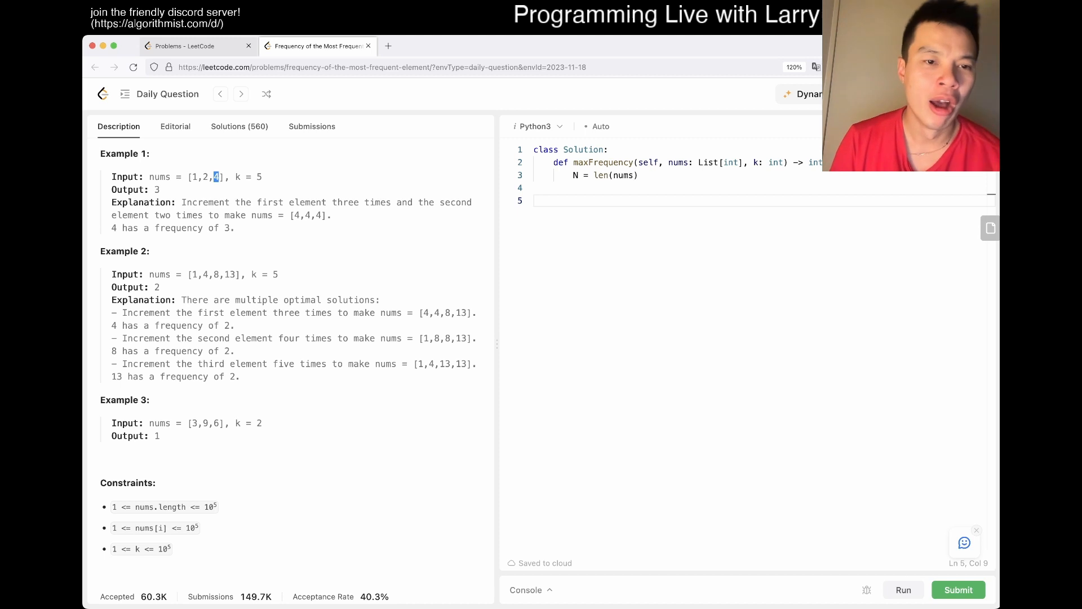
scroll("down", 3)
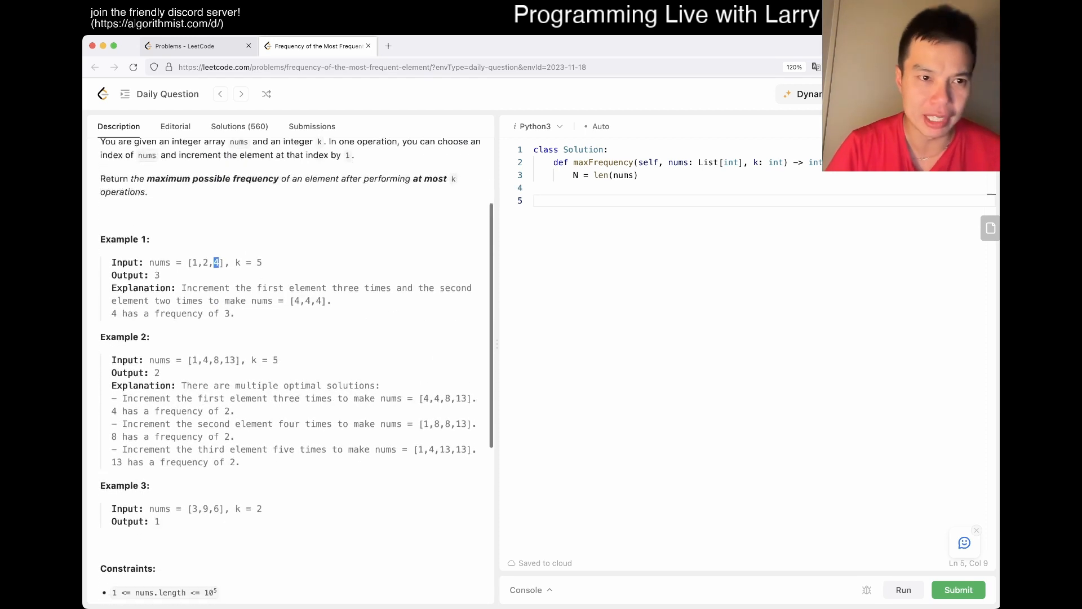
scroll("down", 3)
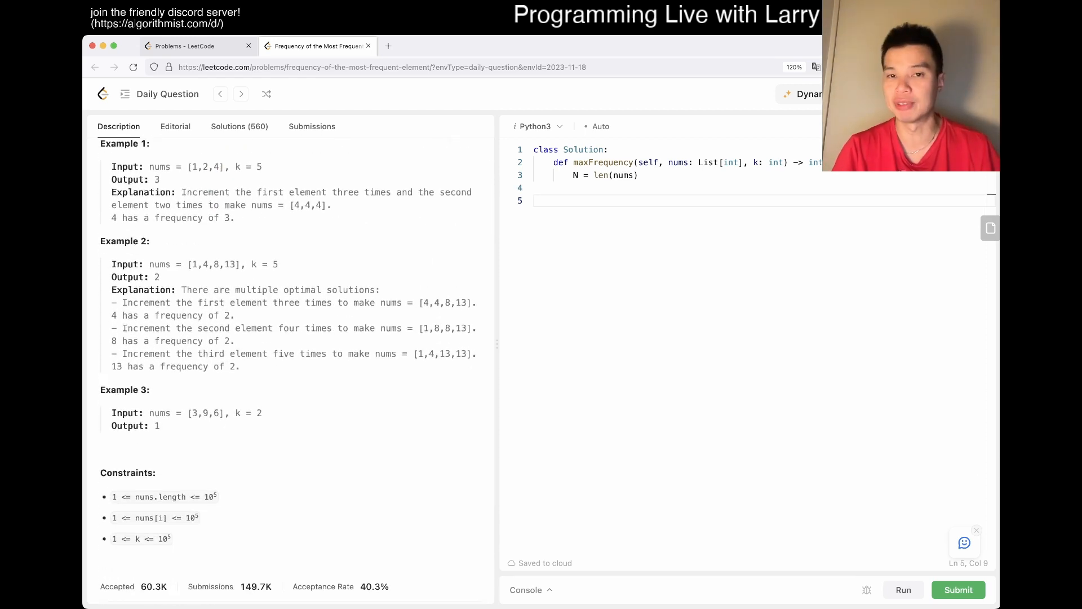
- Add nums.sort() on the line after N = len(nums)
type("nums")
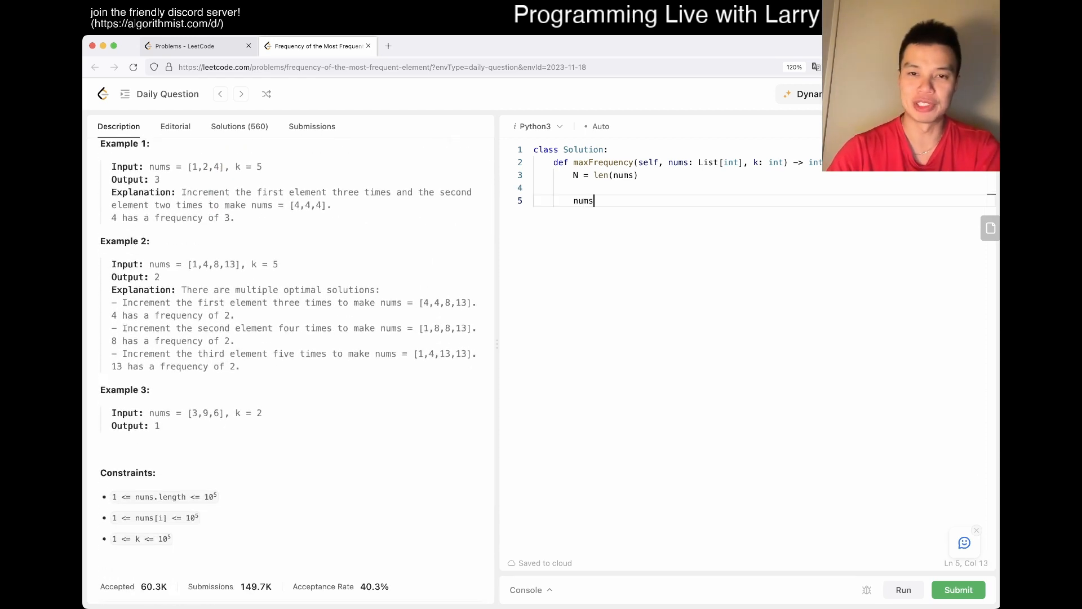
type(".sort()")
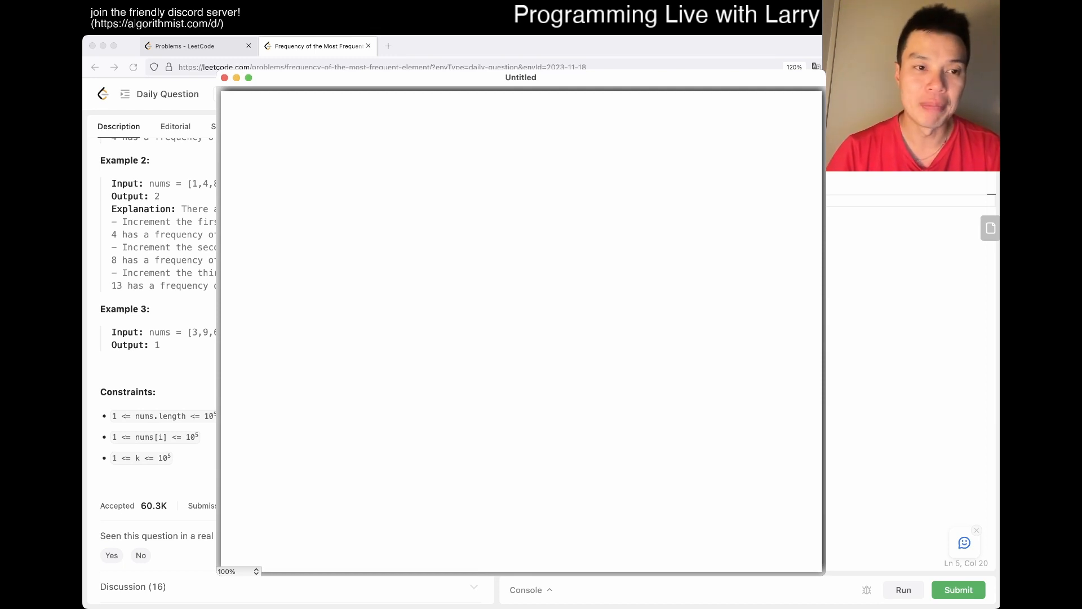
- Sketch three bars of rising height crossed by a horizontal level line
left_click_drag(379, 376, 408, 411)
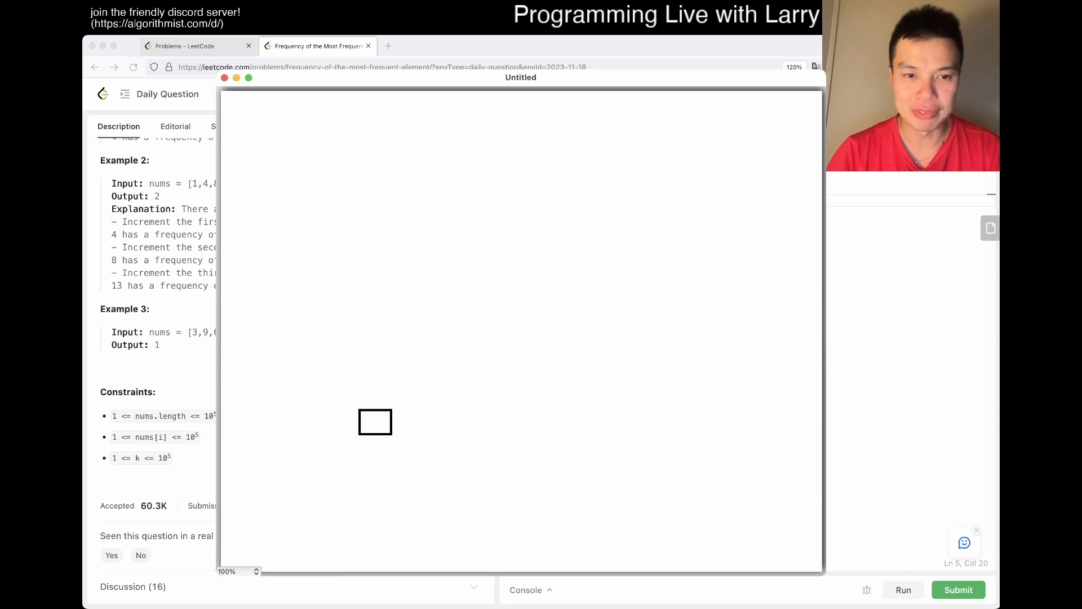
left_click_drag(375, 422, 389, 428)
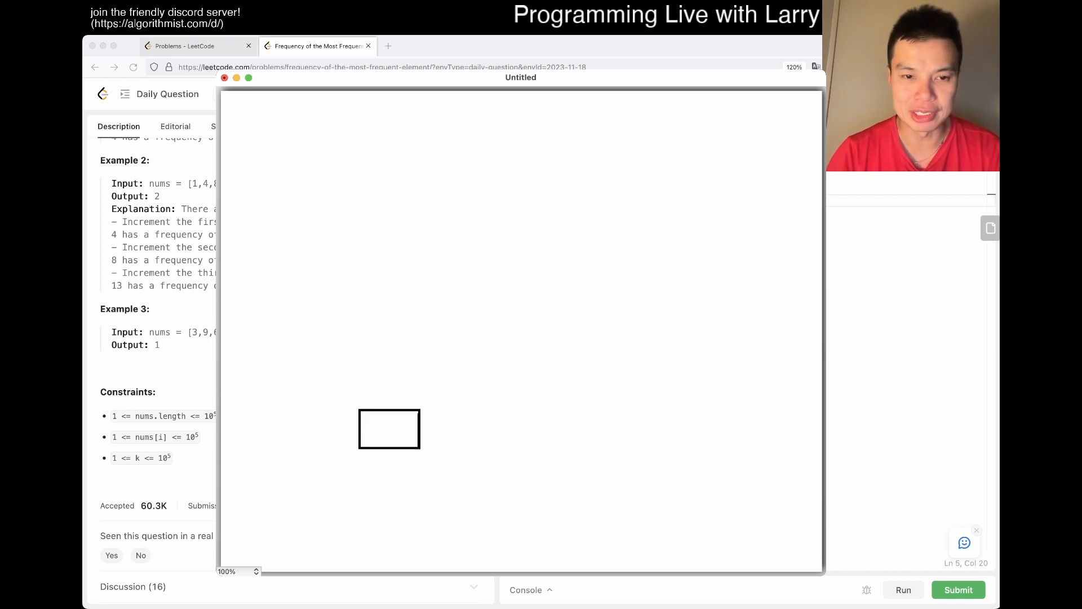
left_click_drag(419, 364, 532, 448)
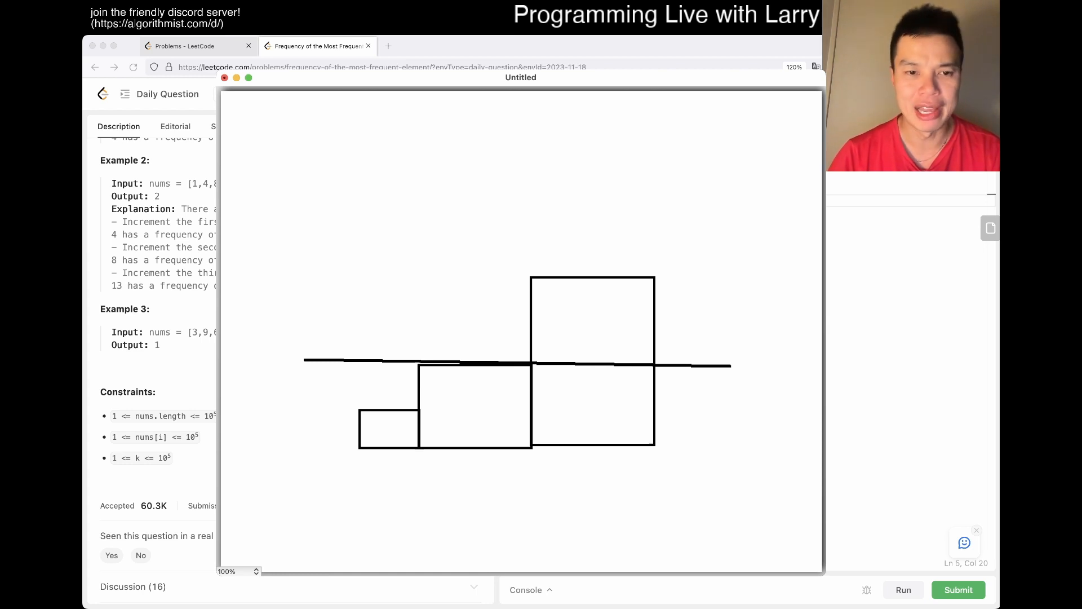
- Draw a higher level line and arrows showing how far the smaller bars must rise
left_click_drag(389, 384, 385, 407)
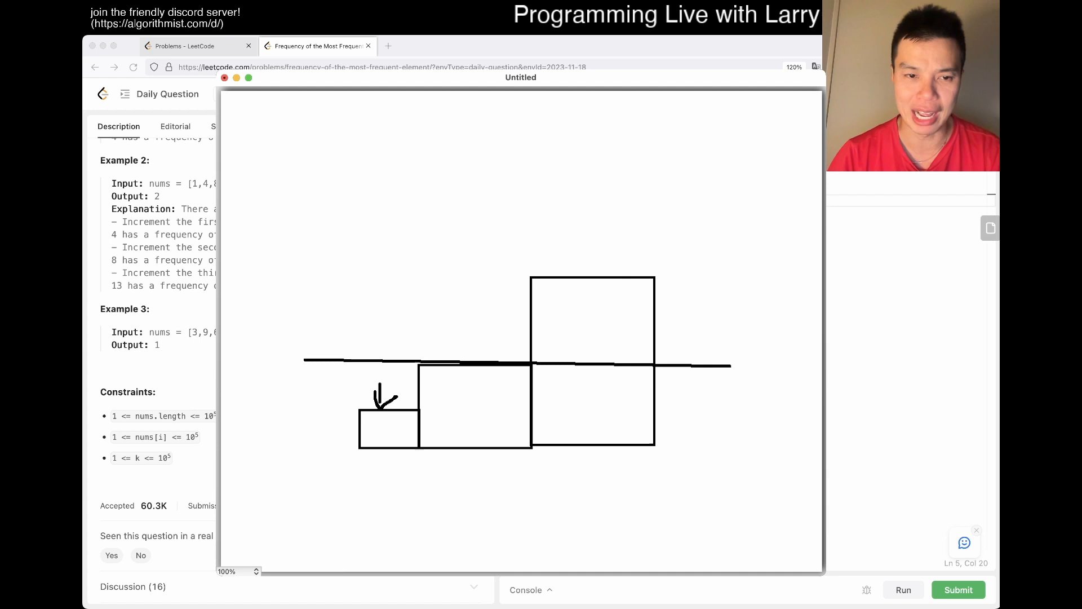
left_click_drag(379, 407, 383, 370)
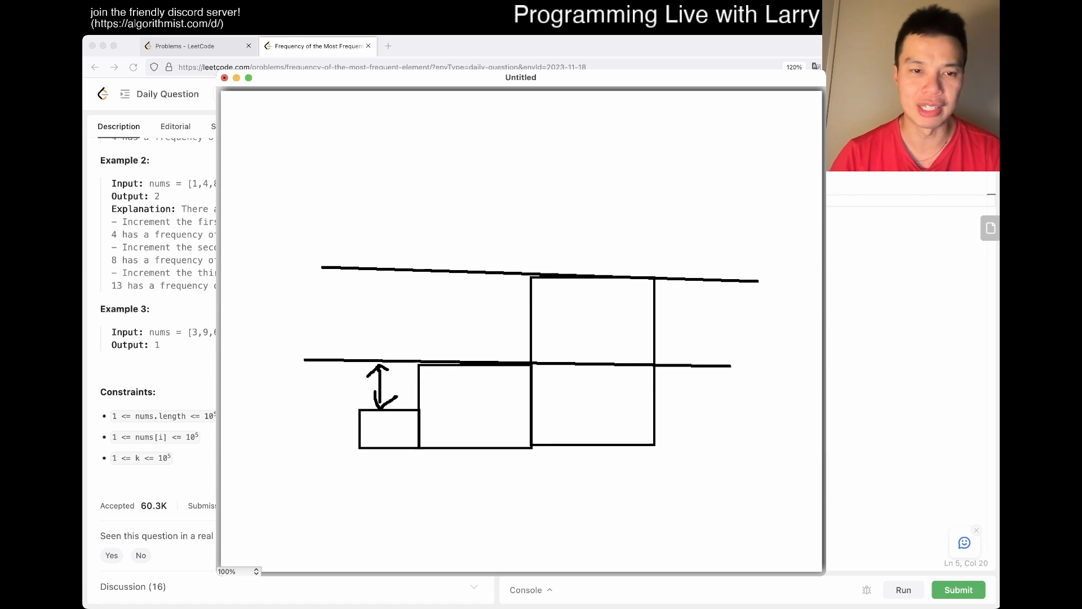
left_click_drag(376, 356, 387, 345)
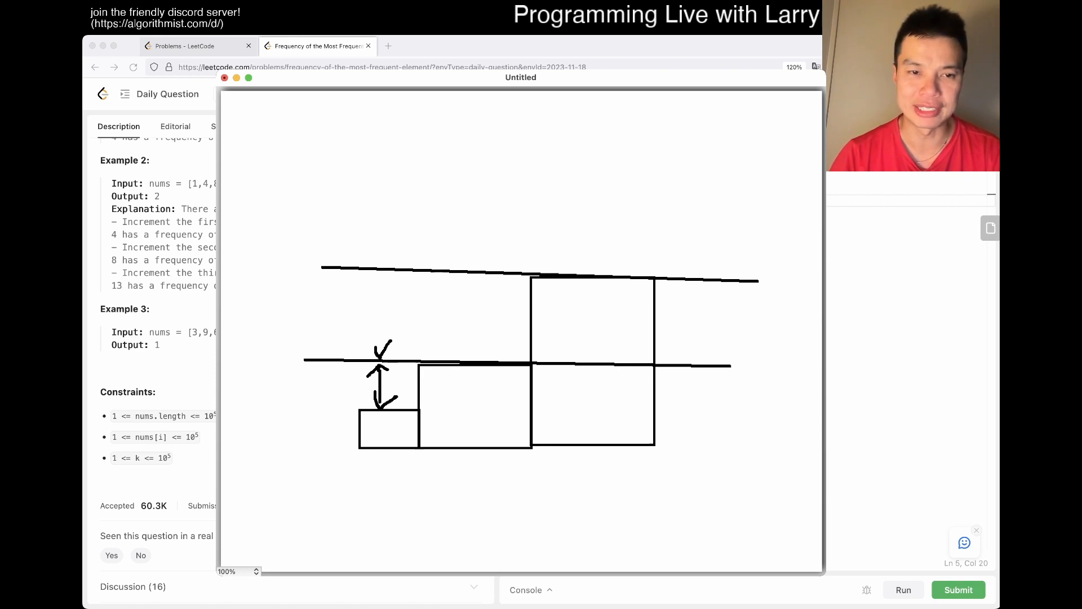
left_click_drag(383, 276, 384, 359)
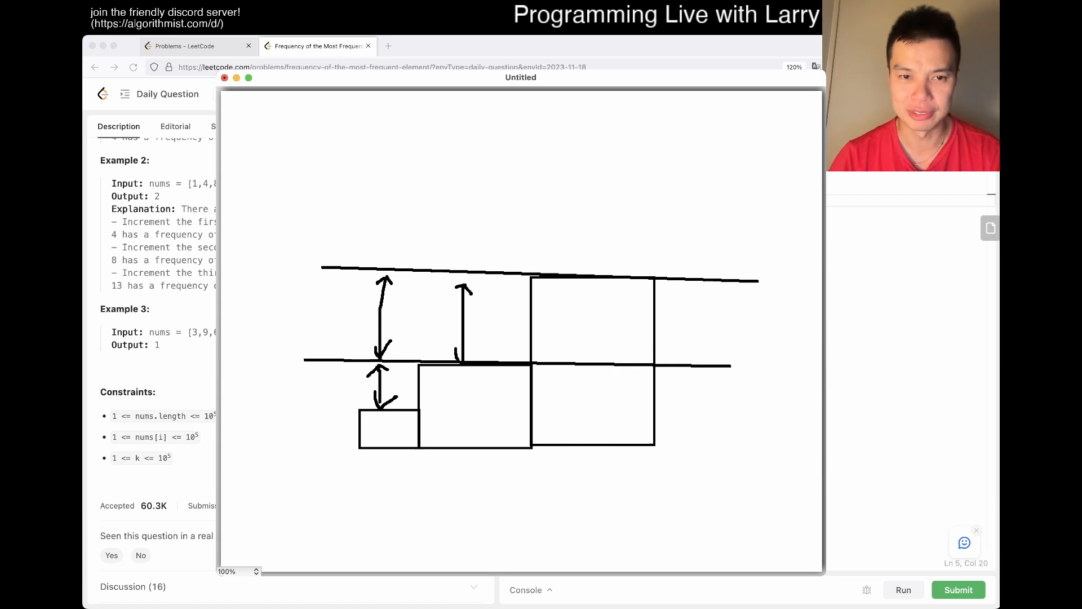
left_click_drag(455, 363, 498, 341)
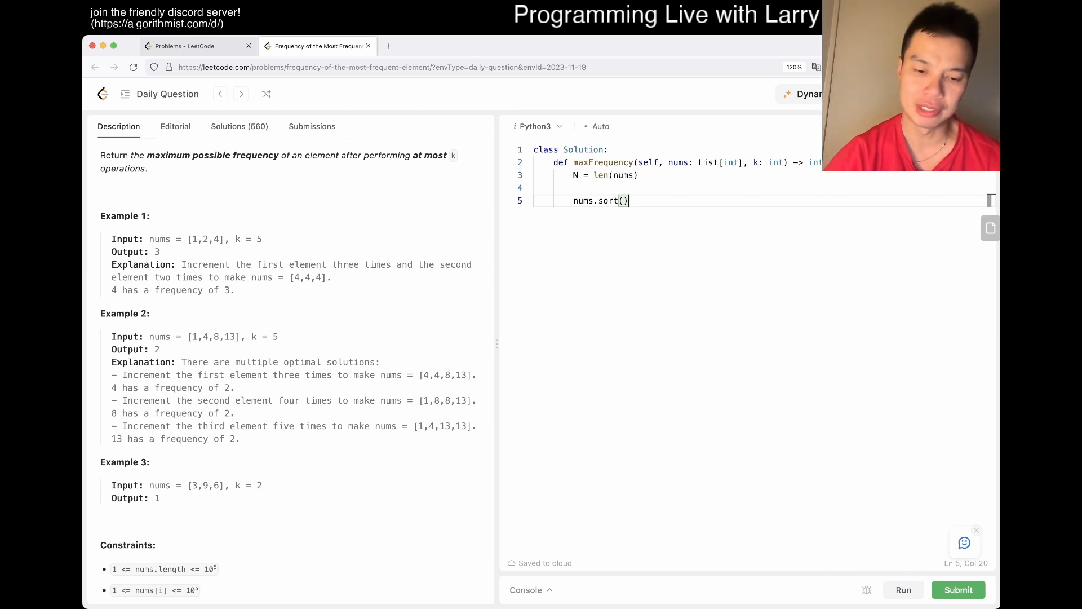
- Write the for right in range(N) loop and set best = 1
type("for right in")
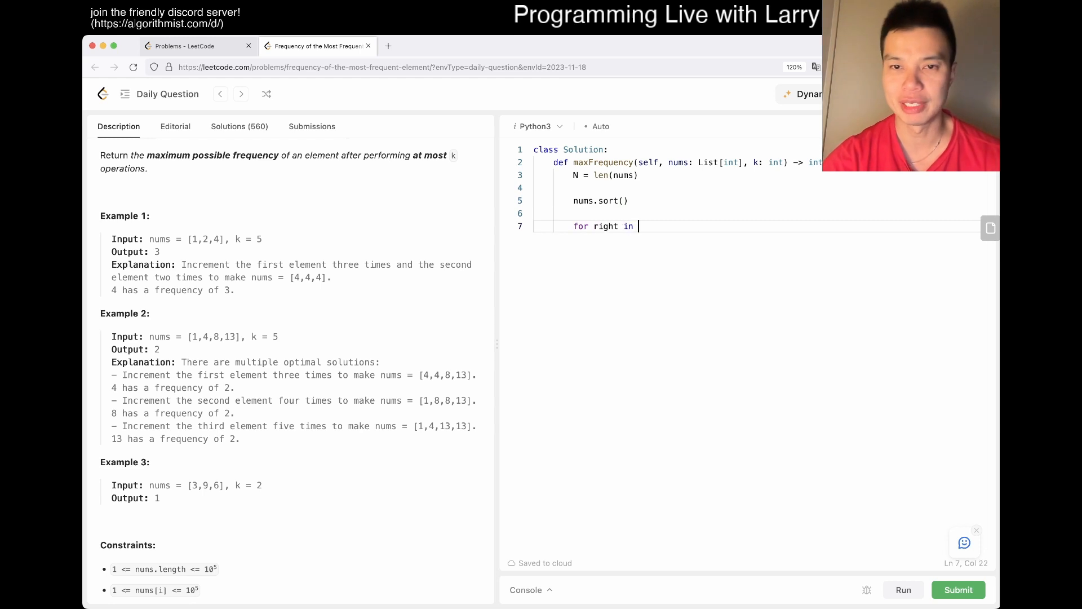
type("range(N):")
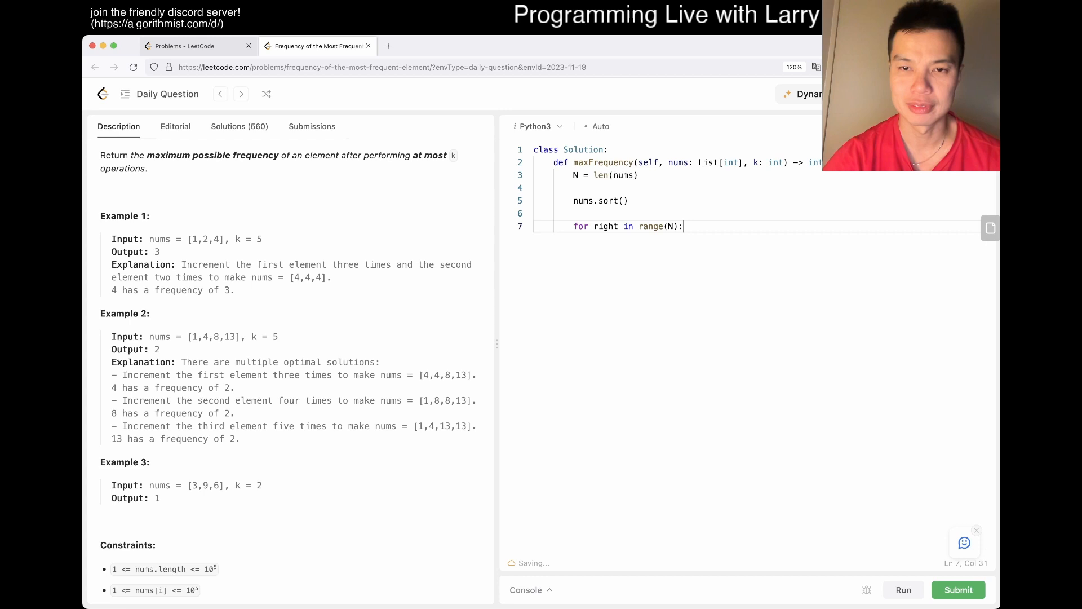
key("Enter")
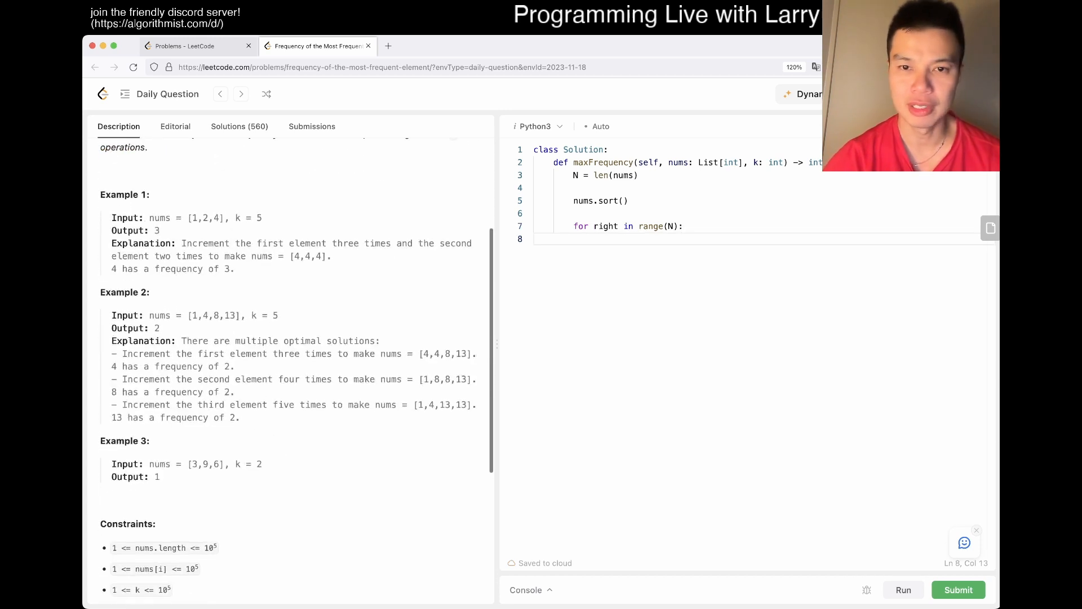
type("best =")
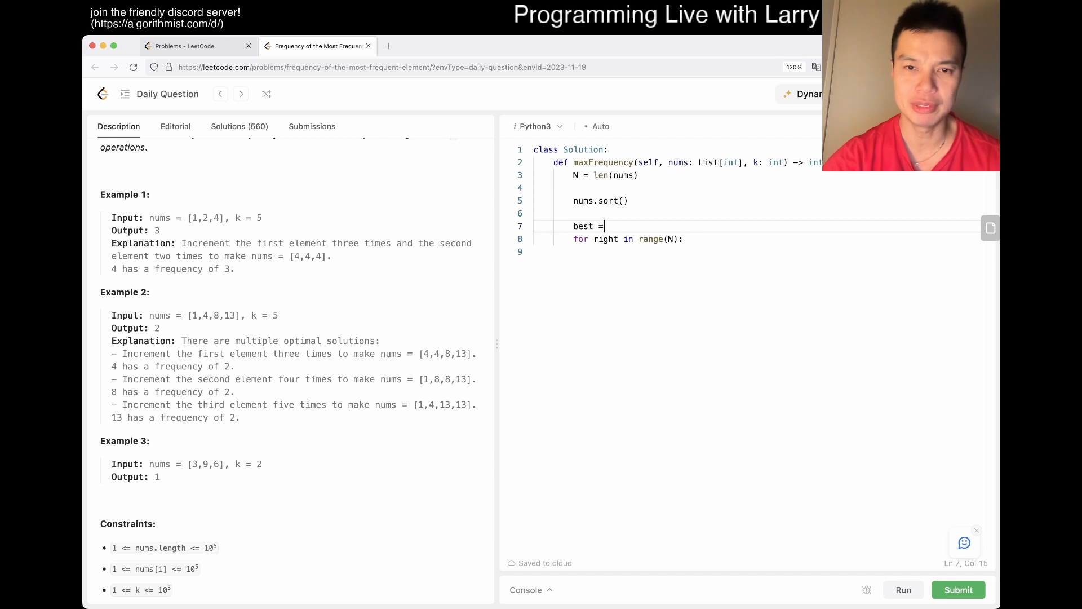
type("1")
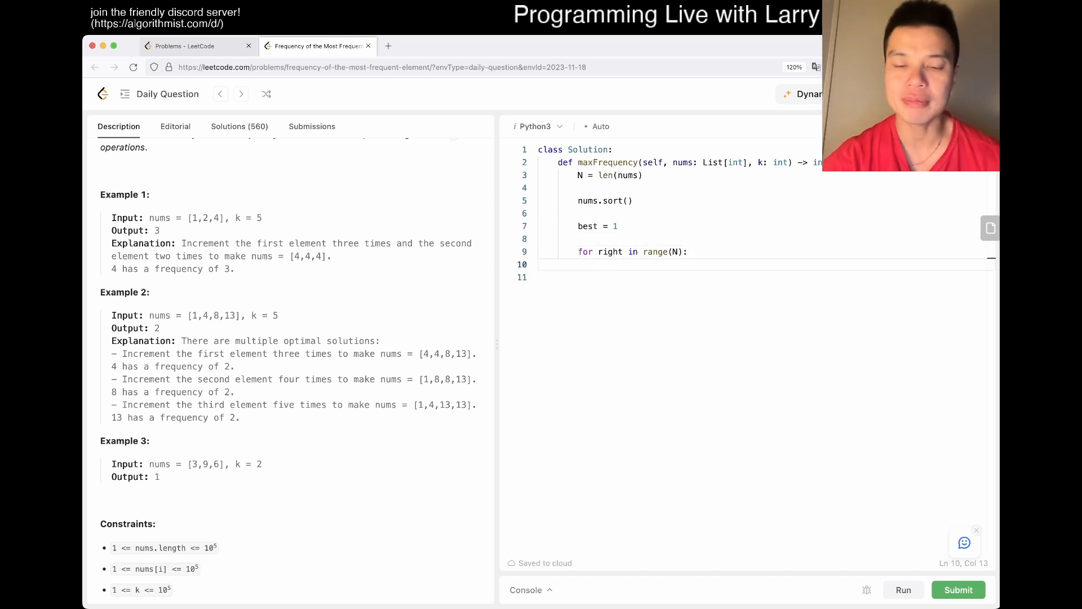
type("nums[]")
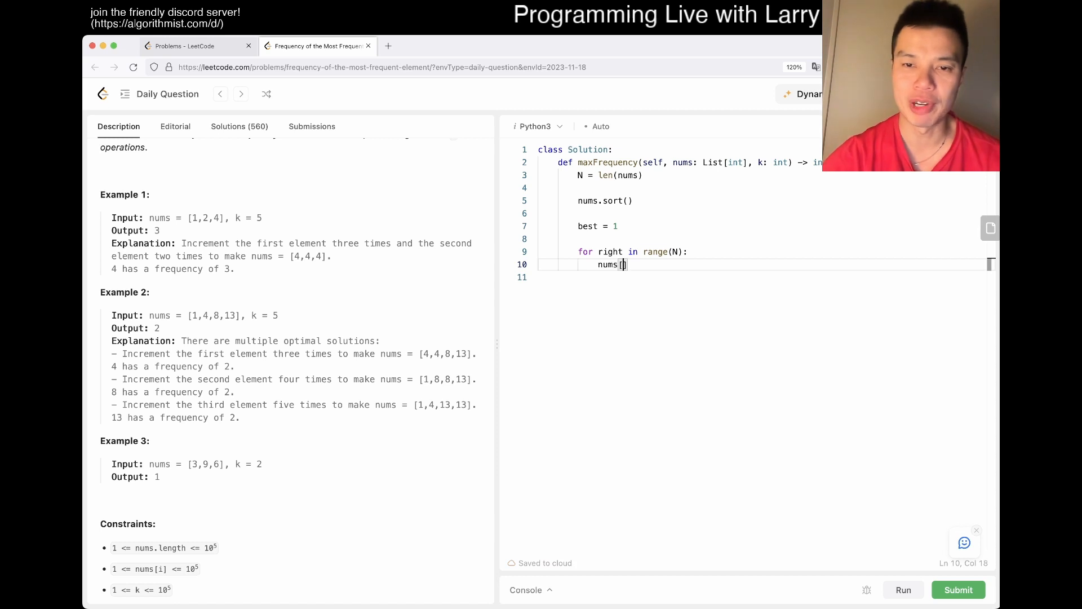
type("right]")
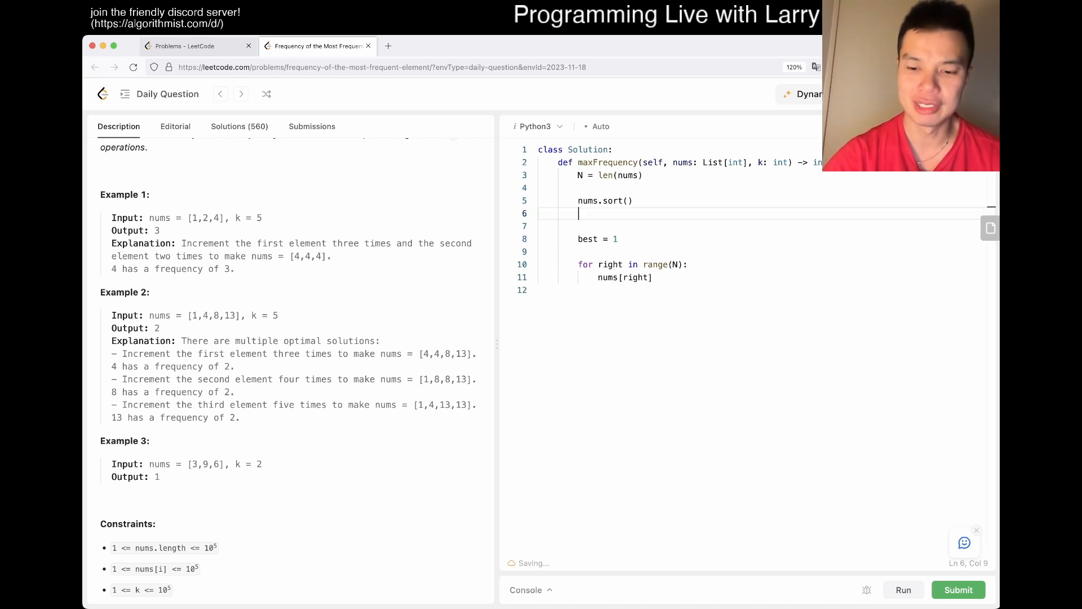
- Add q = collections.deque(), current and used counters, a comment, and q.append(nums[right])
type("q = collections.deque(")
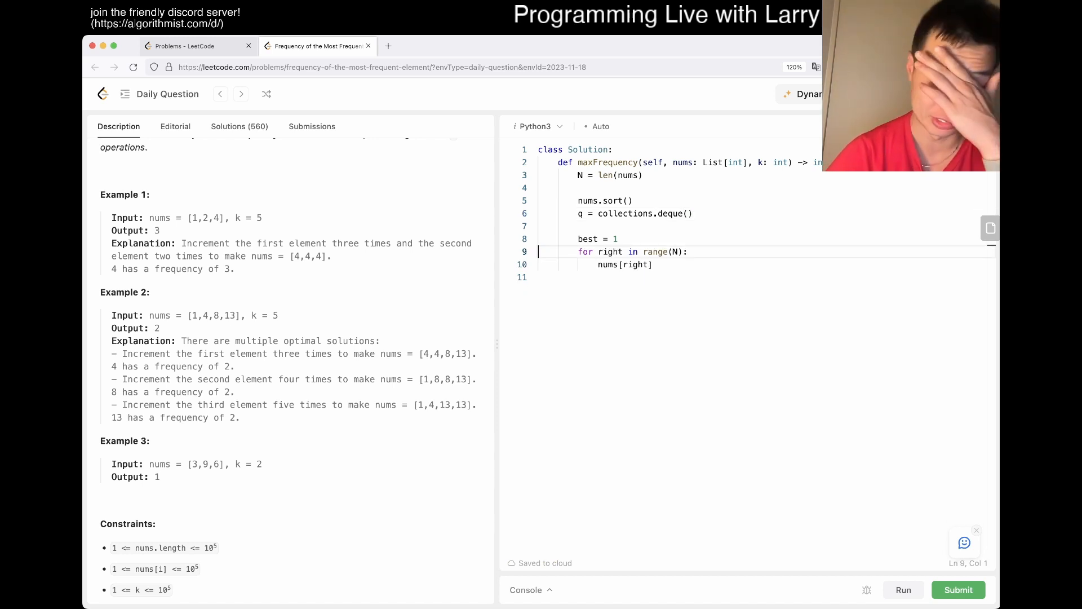
type("current = 0")
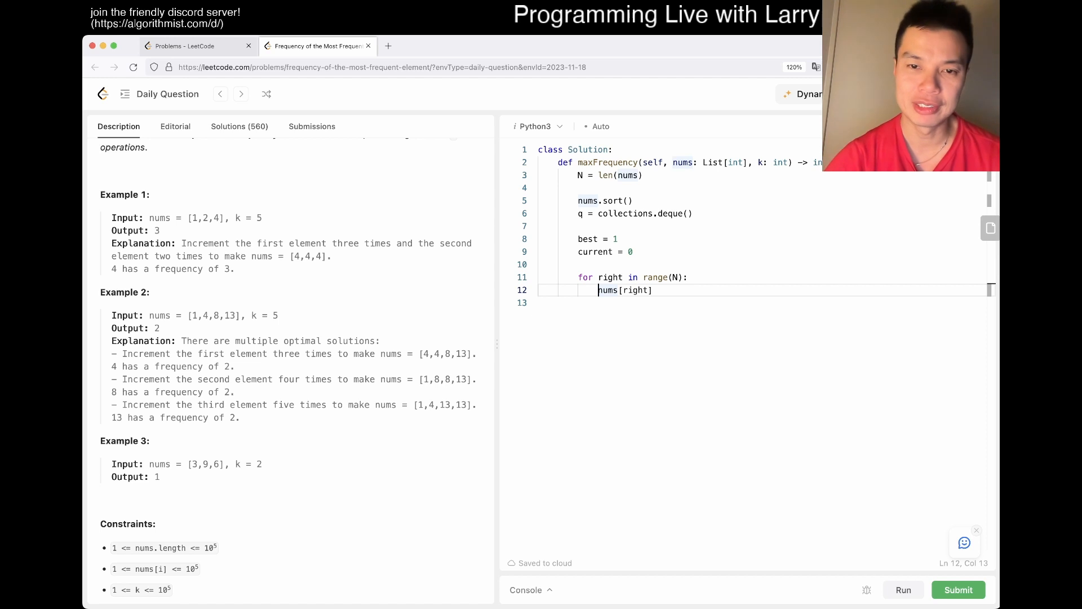
type("# we're")
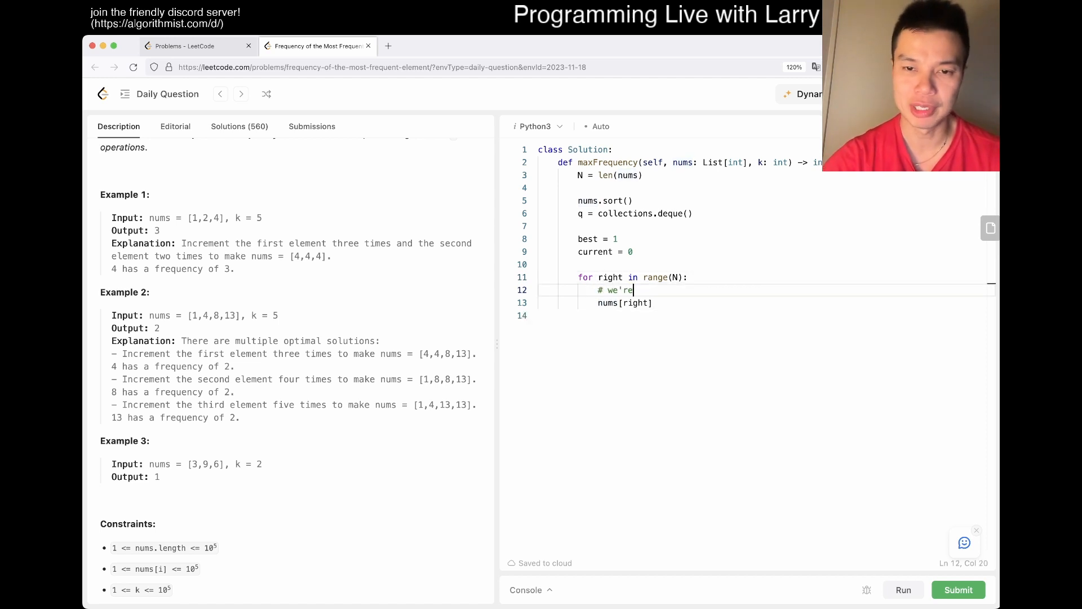
type("trying to make all numbers nums[right]")
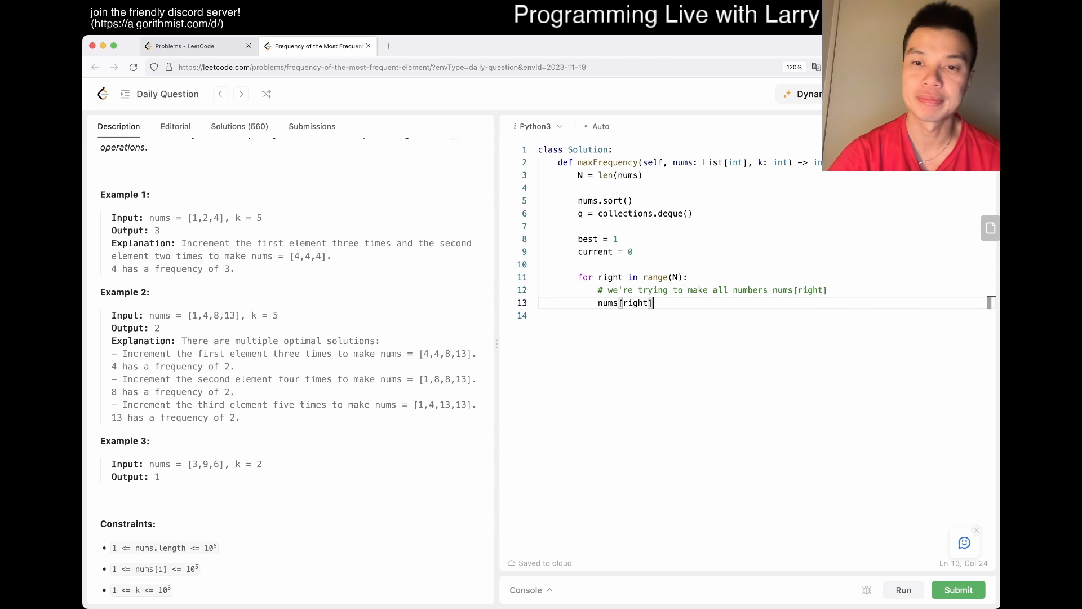
type("q.appe")
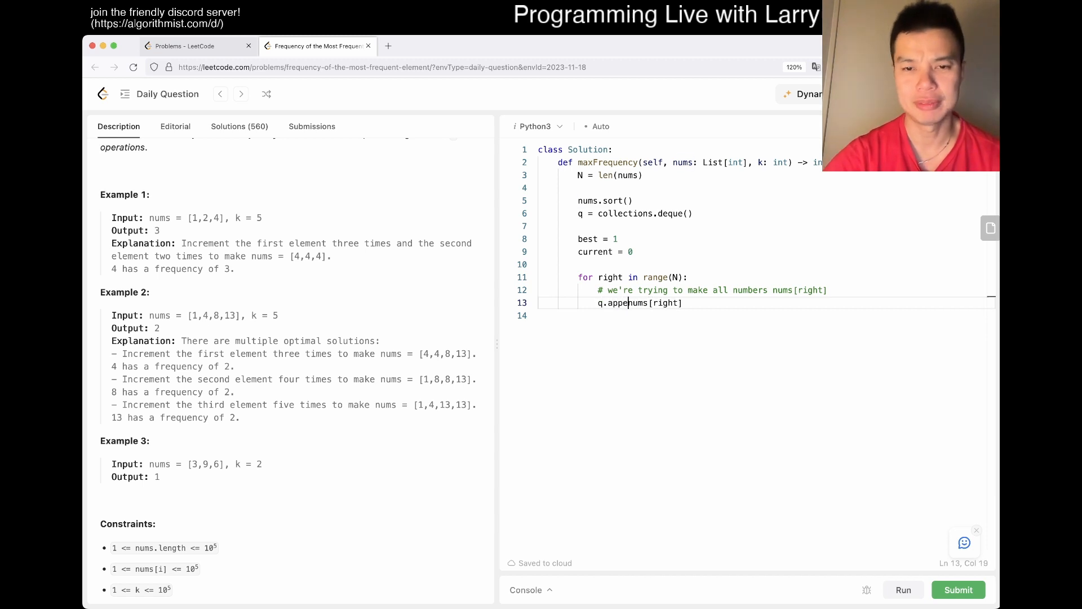
type("(nums[right])")
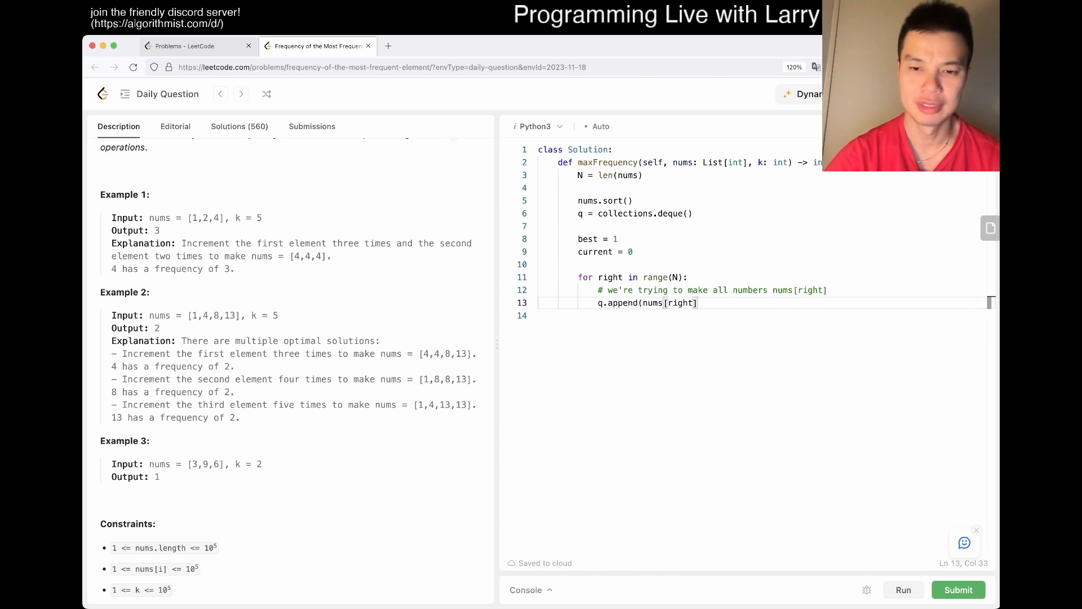
type(")")
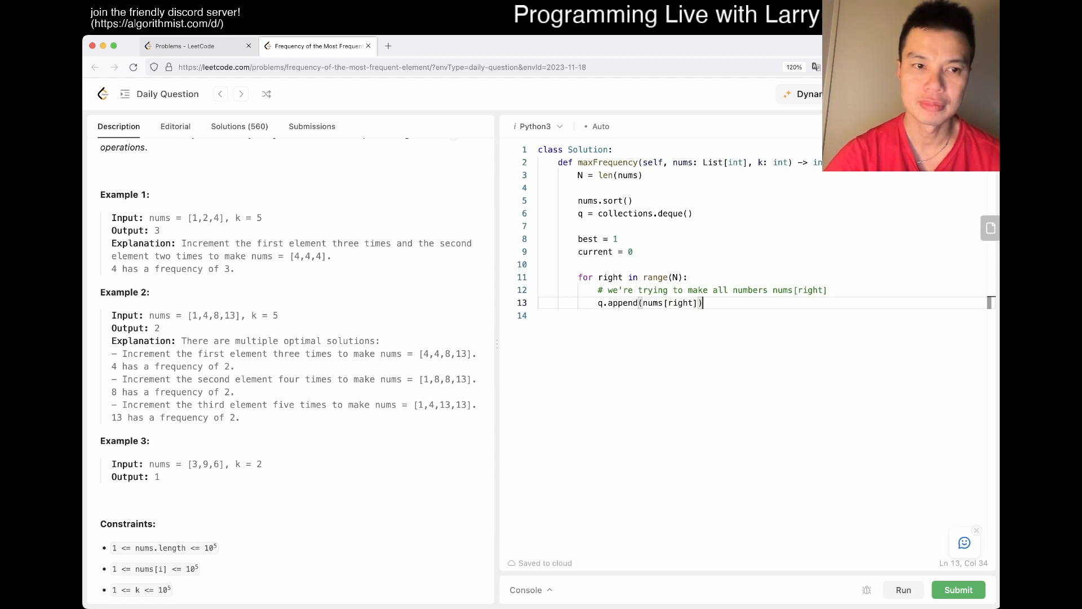
type("used = 0")
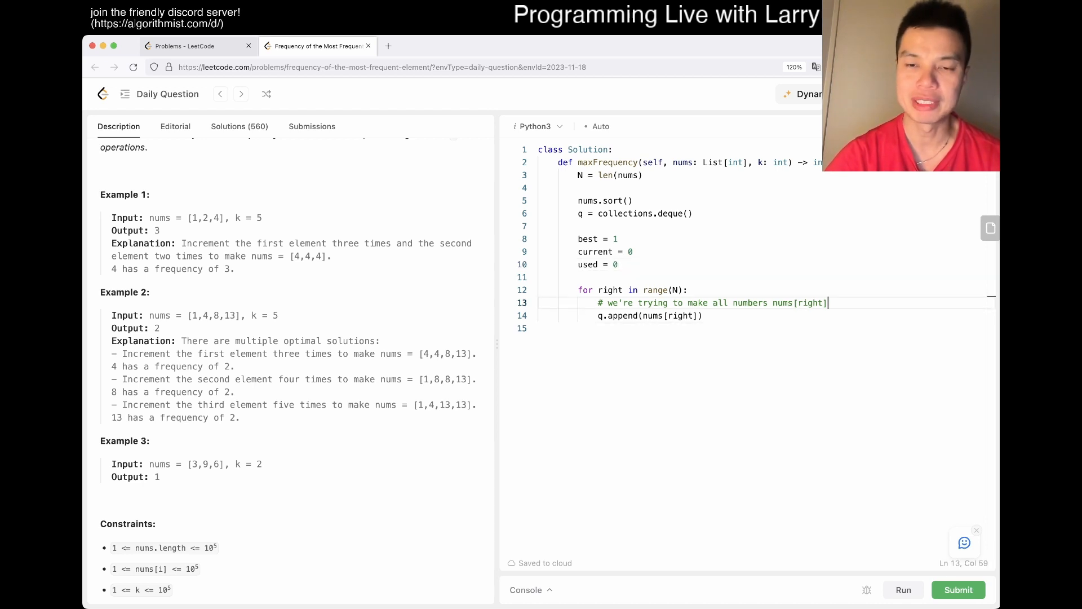
key("enter")
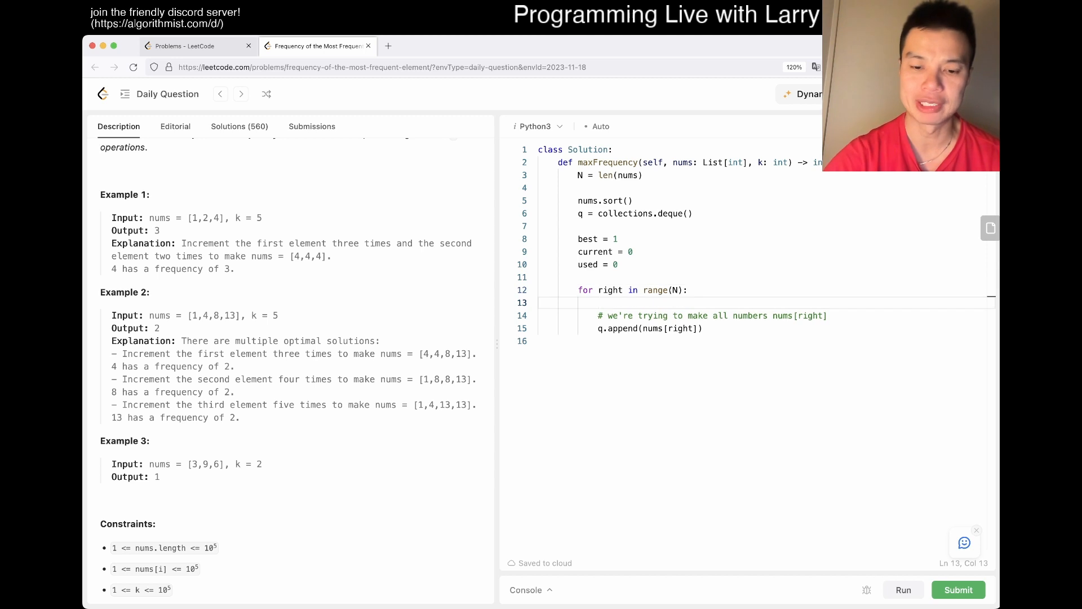
- Seed current and the deque with nums[0], loop over range(1, N), and begin len(q) *
type("len(q)")
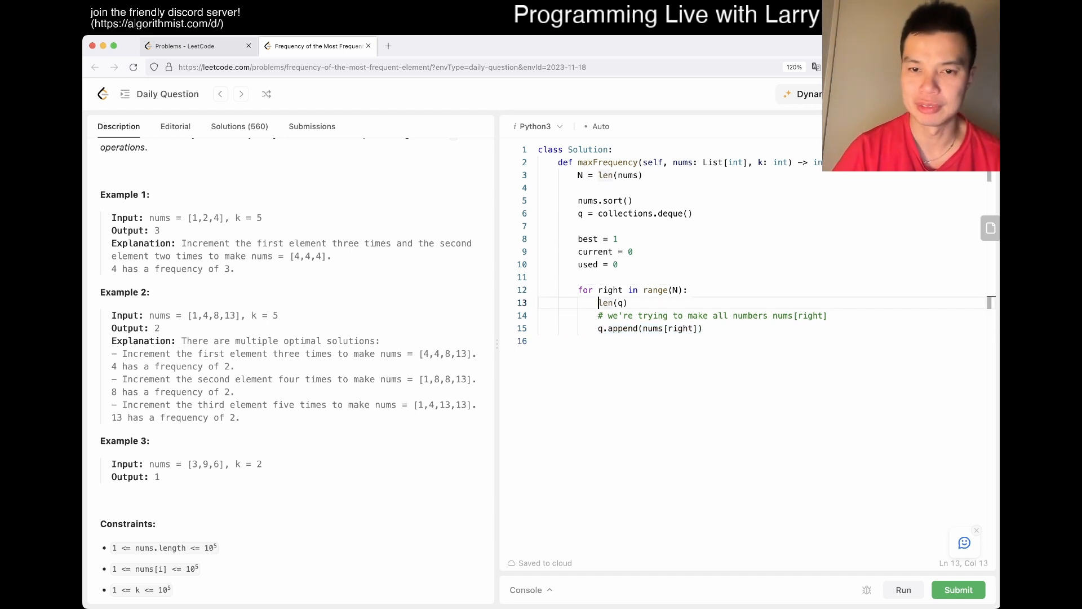
type("1,")
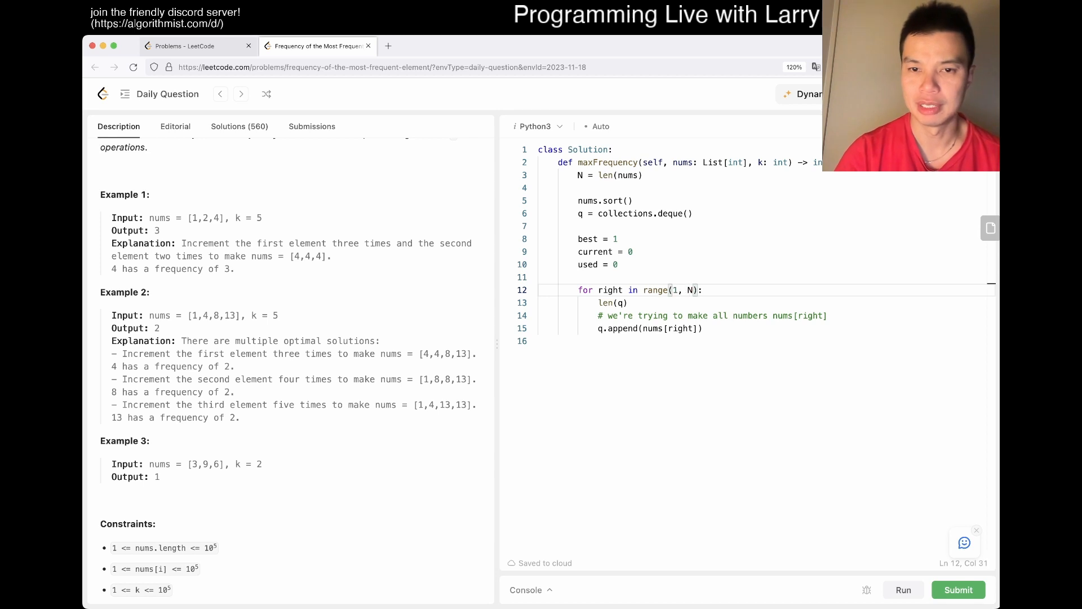
key("backspace")
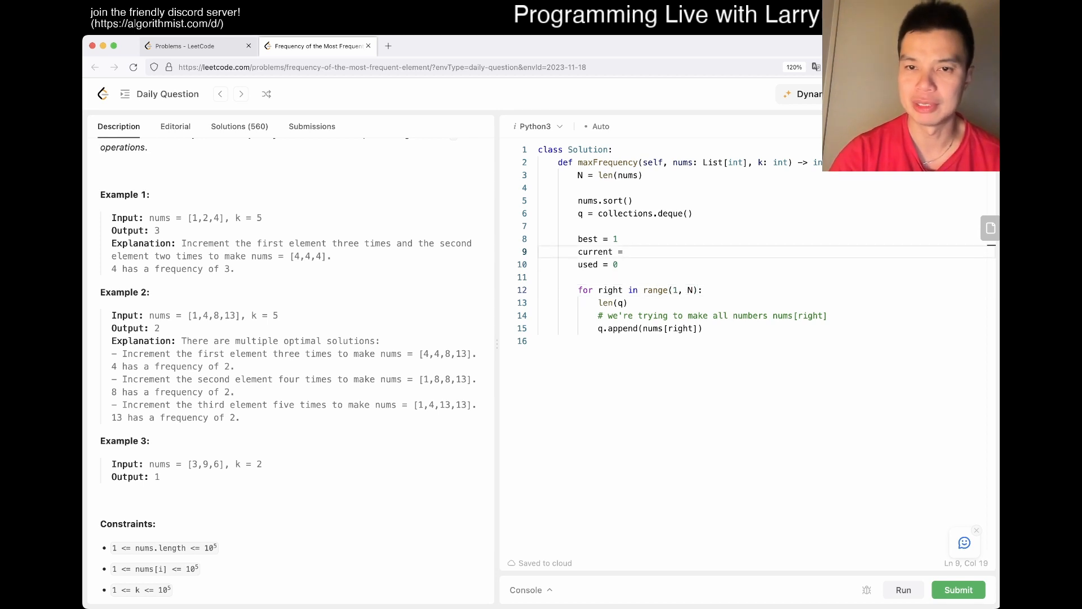
type("nums[0]")
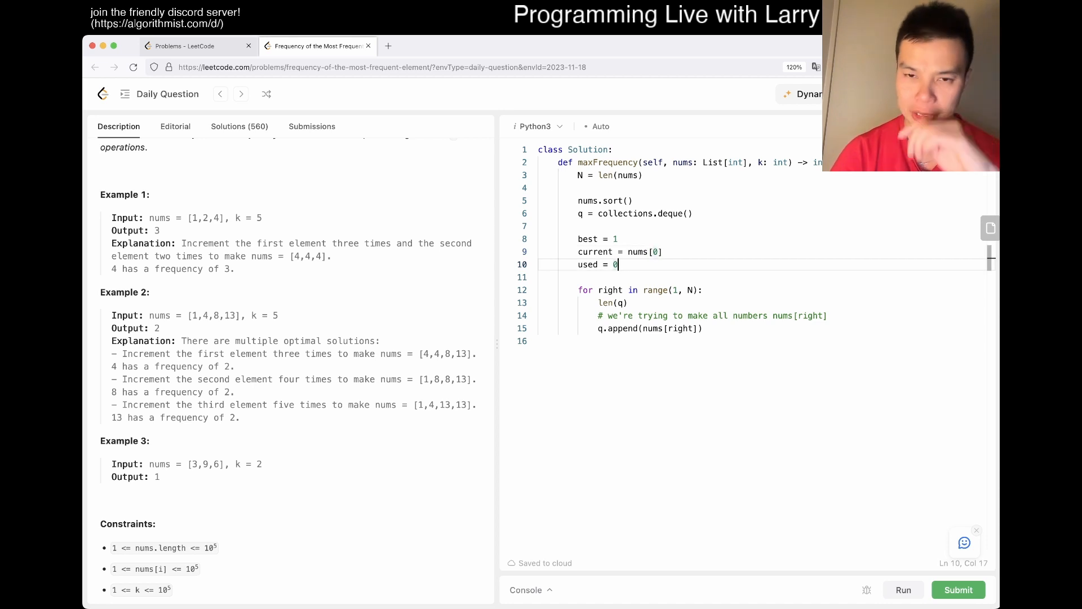
left_click(619, 302)
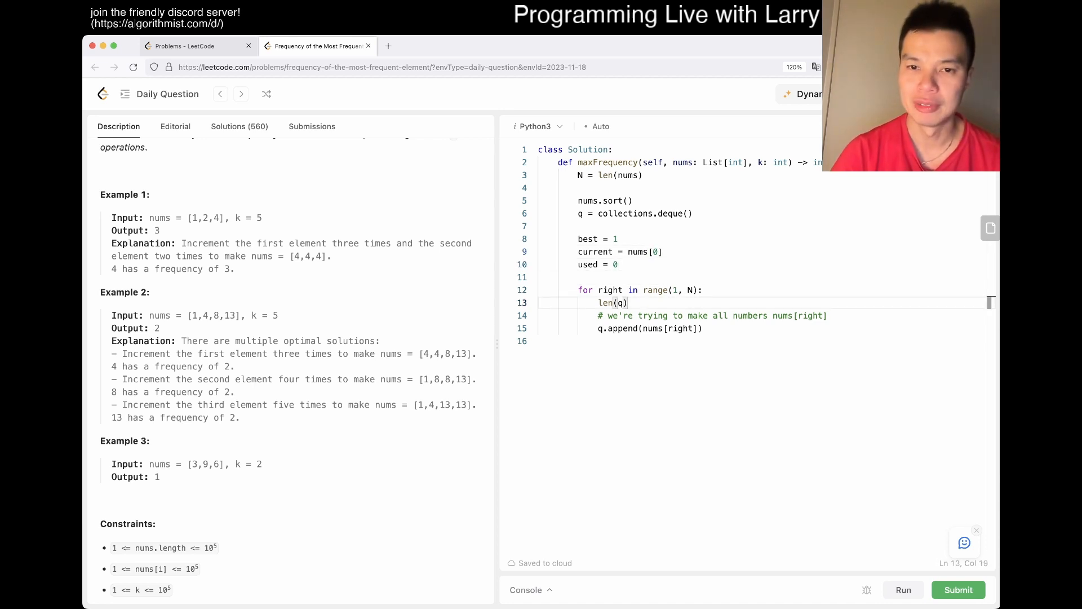
type("q.appe")
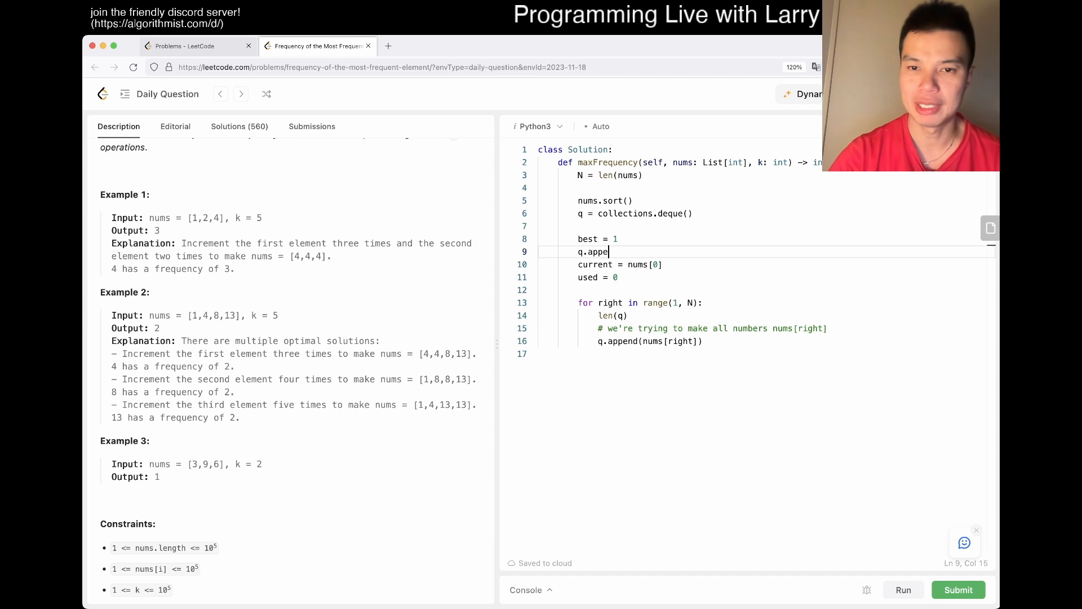
type("nd(nums[0])")
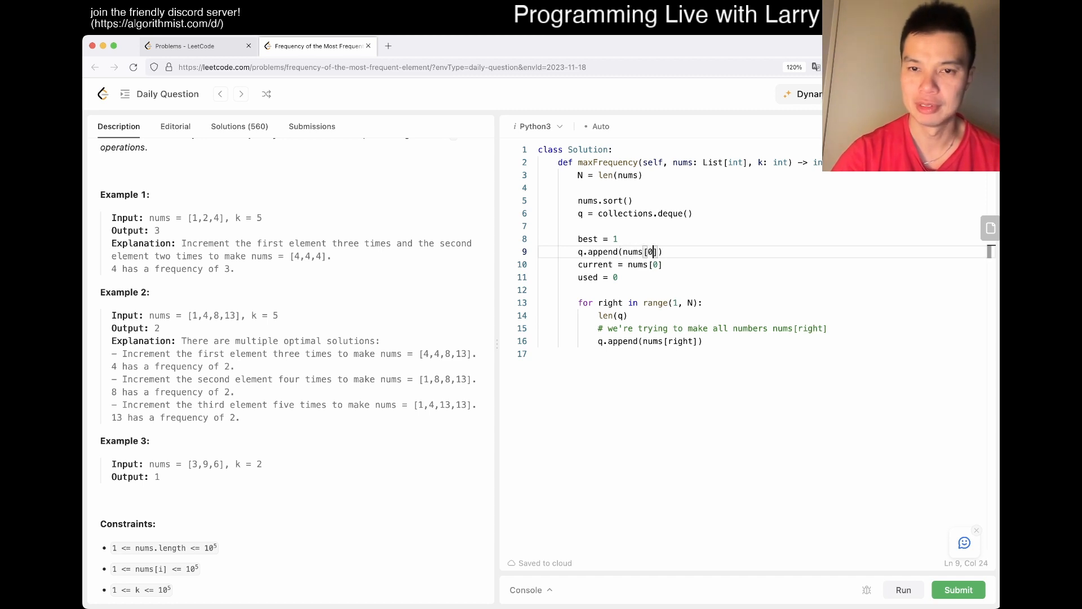
left_click(620, 315)
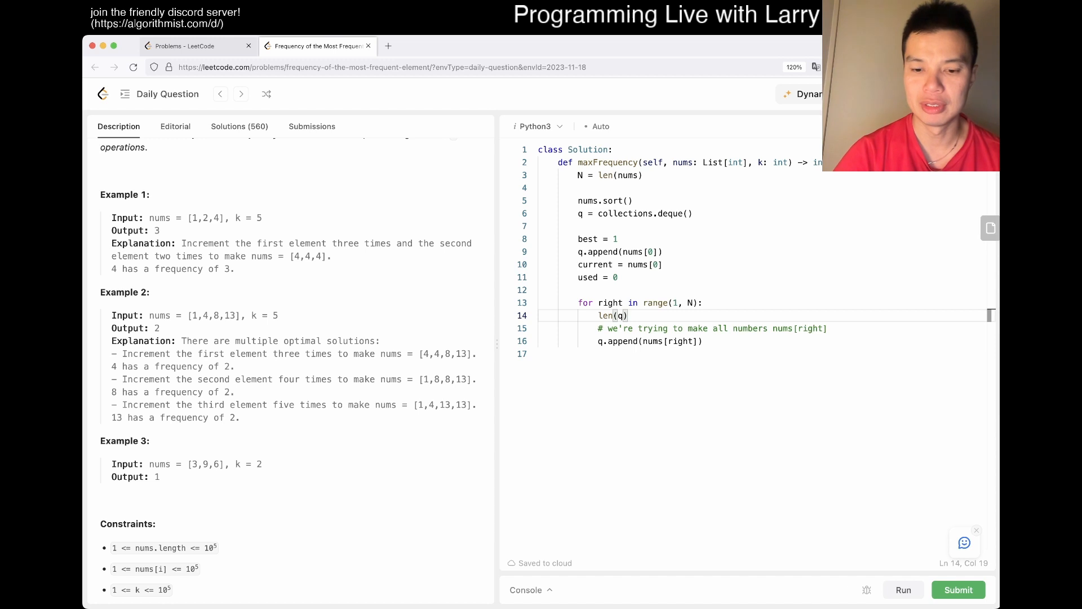
type("*")
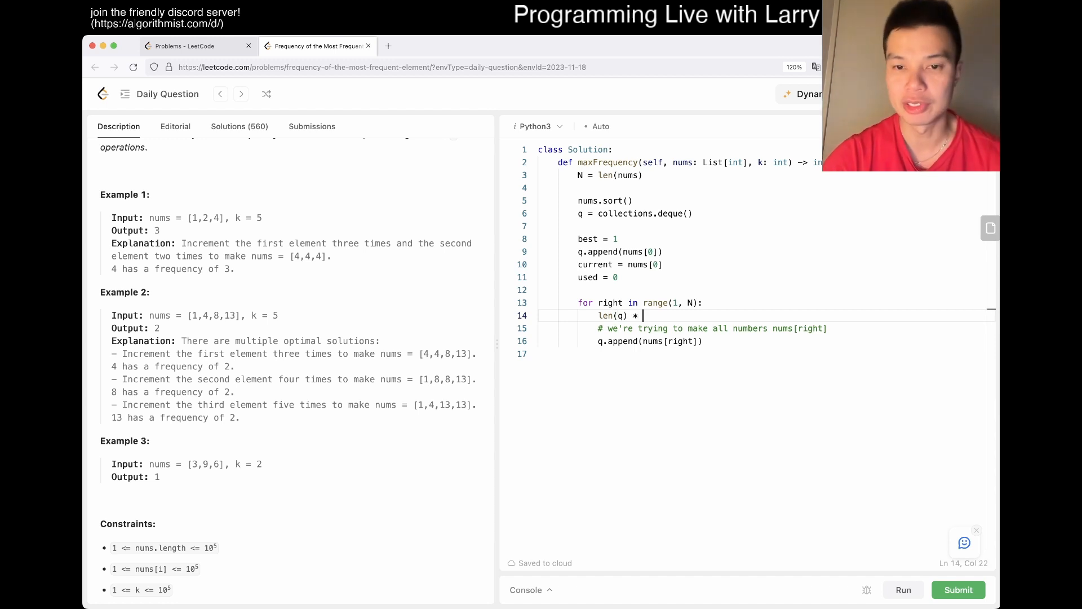
- Complete used += len(q) * (nums[right] - nums[-1]) inside the loop below the comment
type("(nums[")
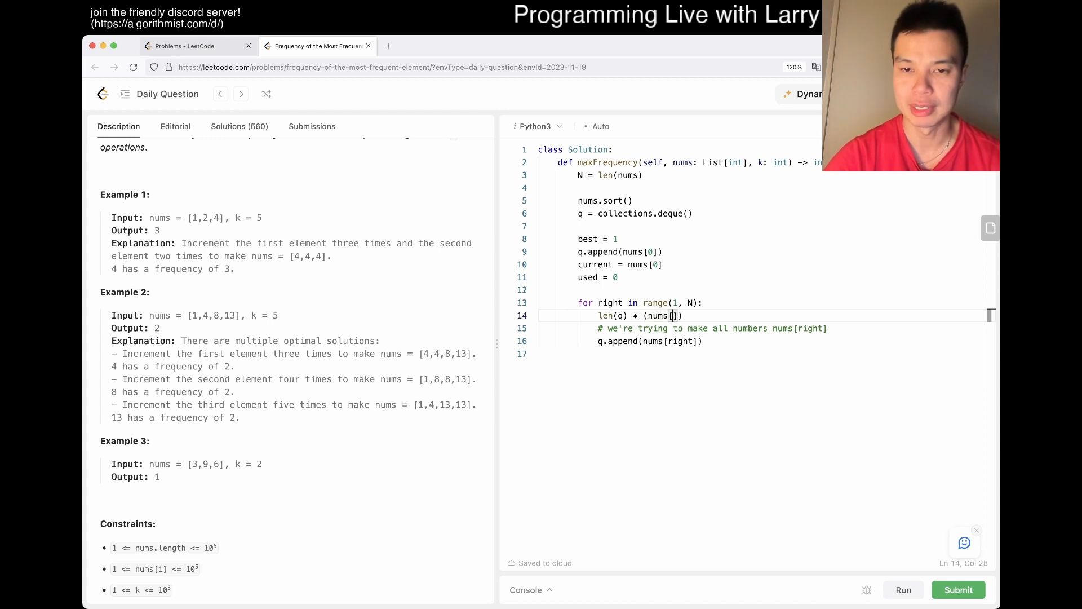
type("-1]")
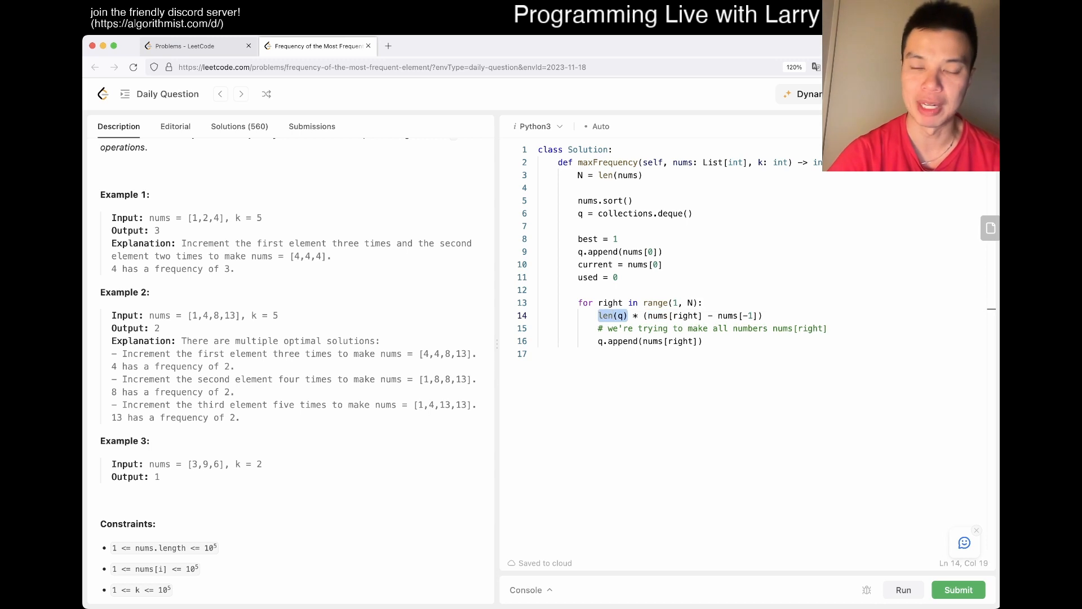
type("used +=")
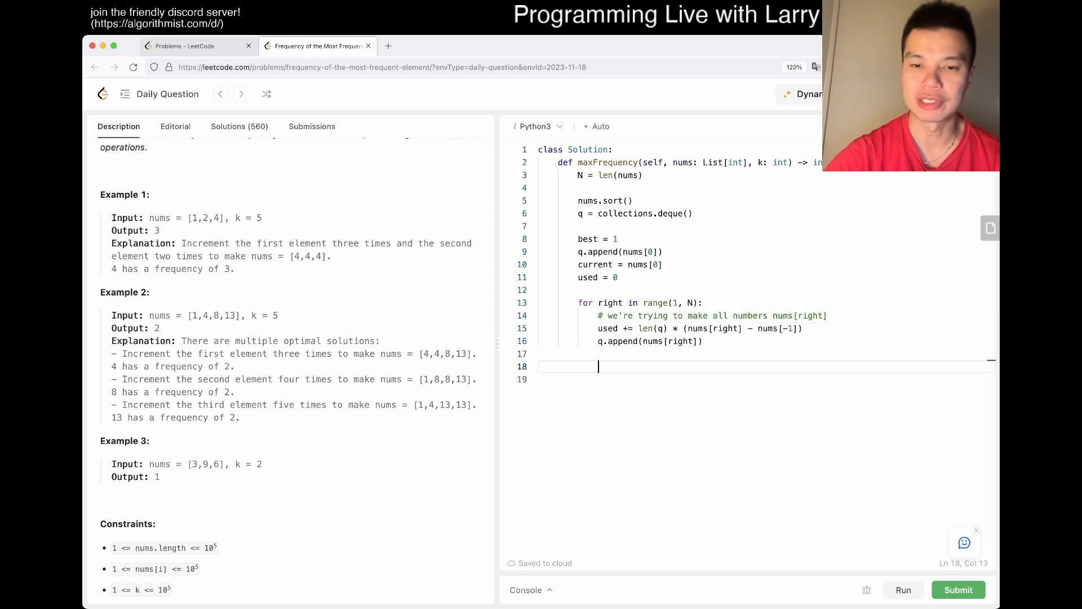
- Add a while used > k loop popping x from the deque and subtracting nums[right] - x
type("while used > k:")
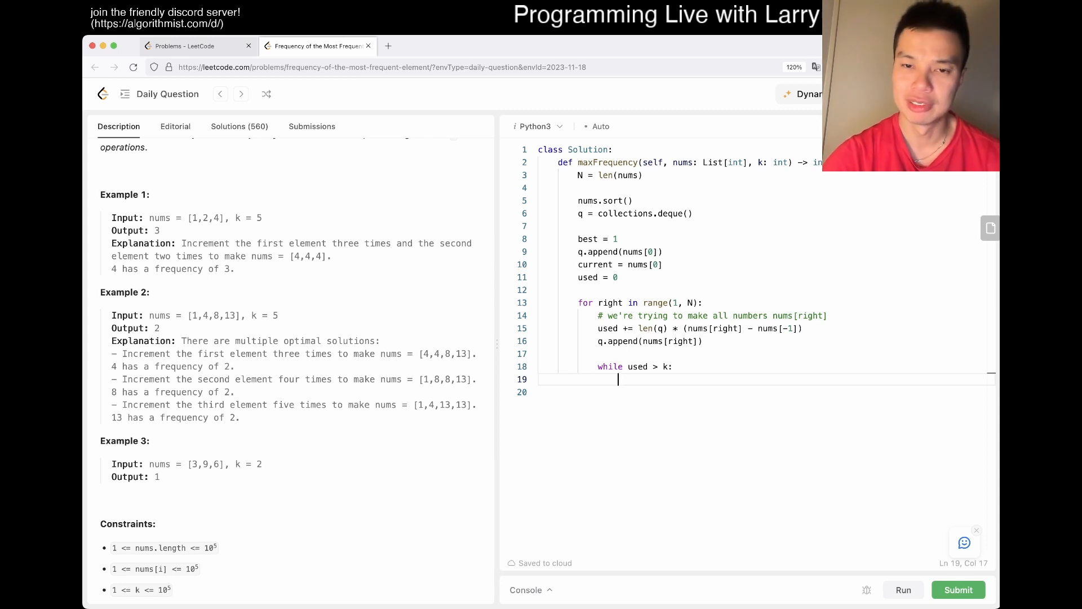
type("q.")
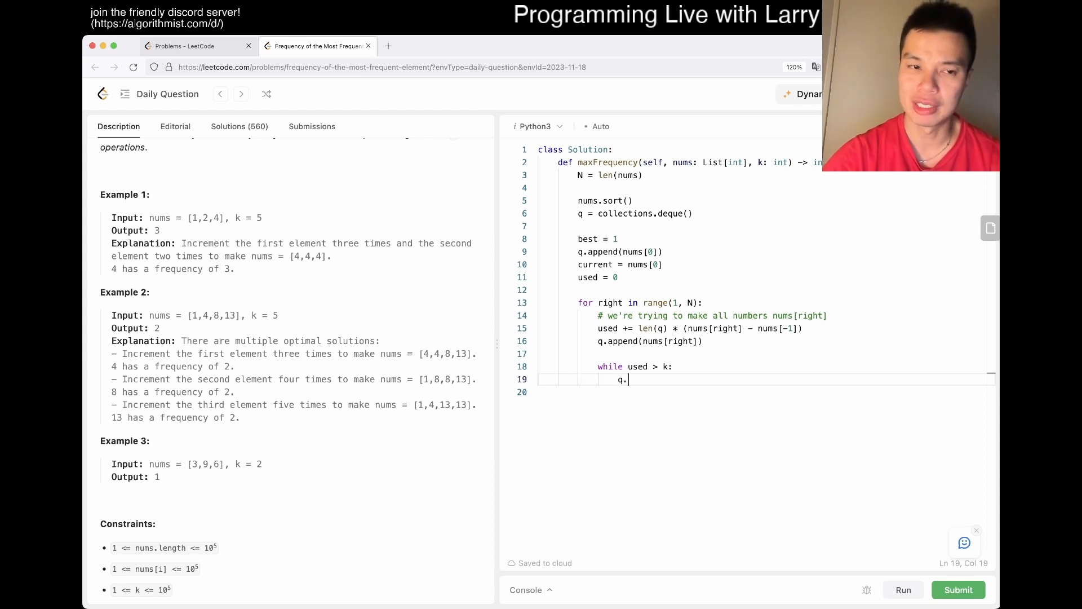
type("popleft(")
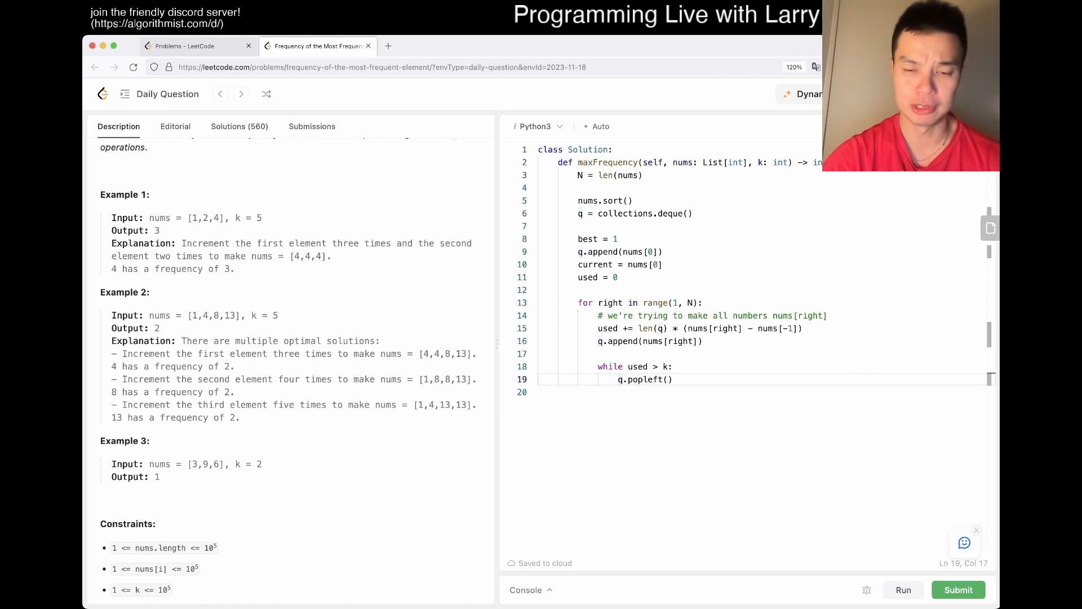
type("x =")
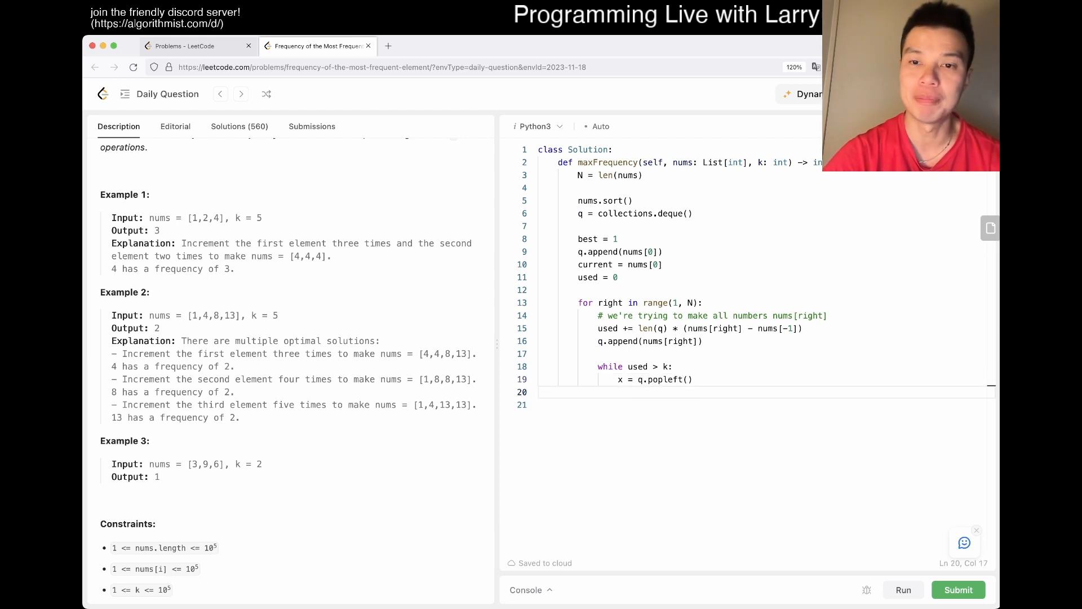
type("nums[right] - x")
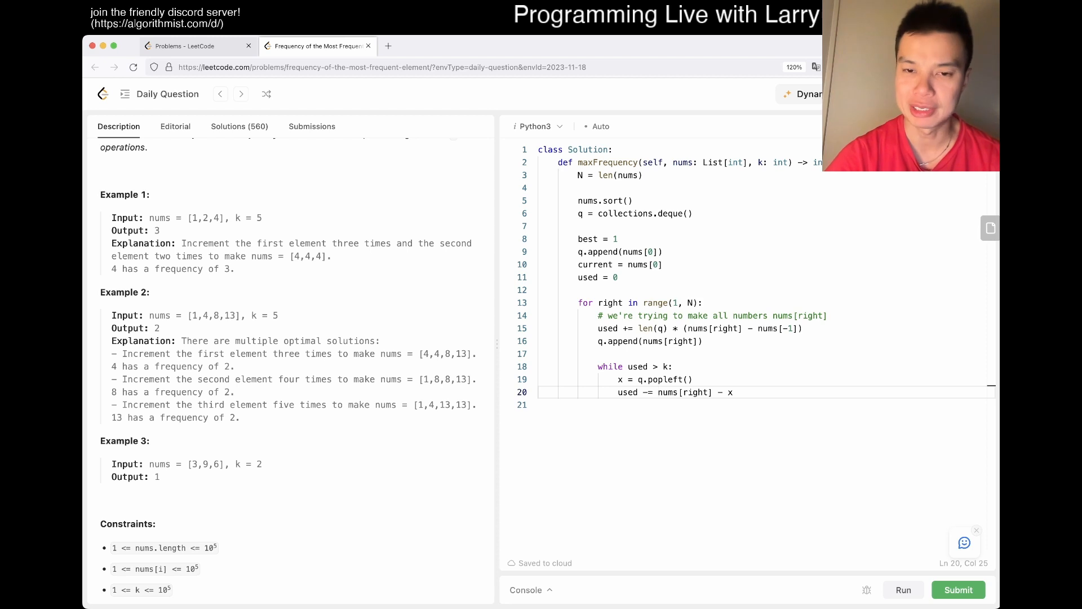
key("enter")
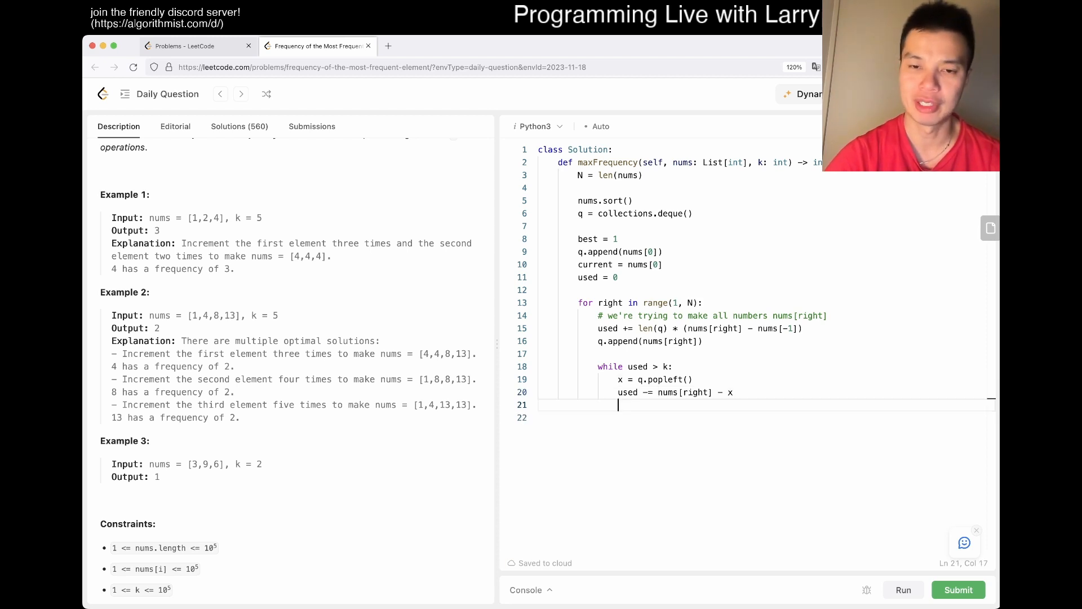
key("Enter")
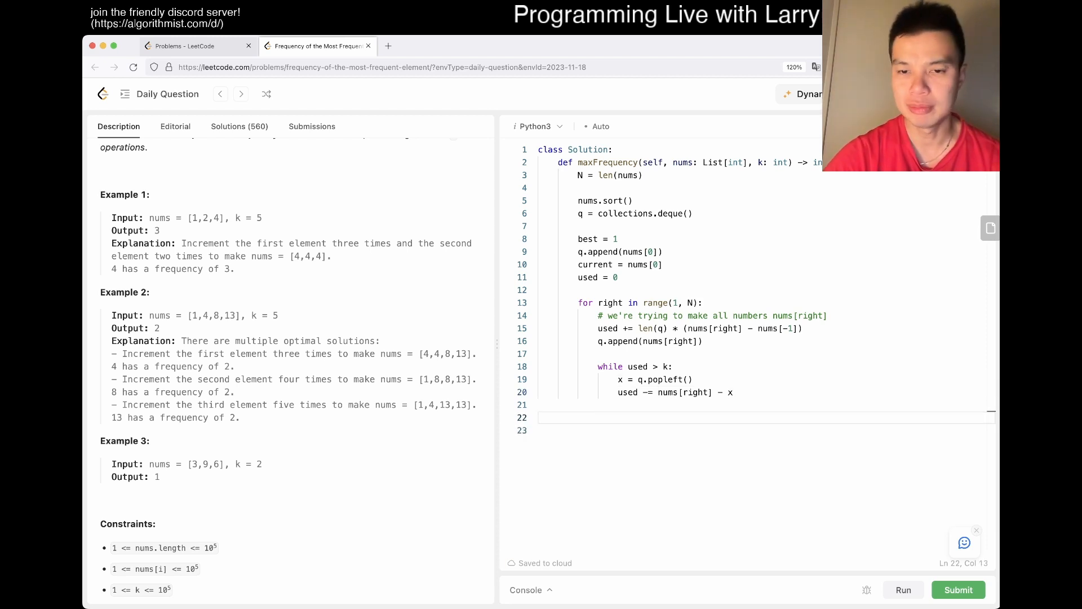
- Add an assert on used, update best = max(best, len(q)), and return best
type("assert(used )")
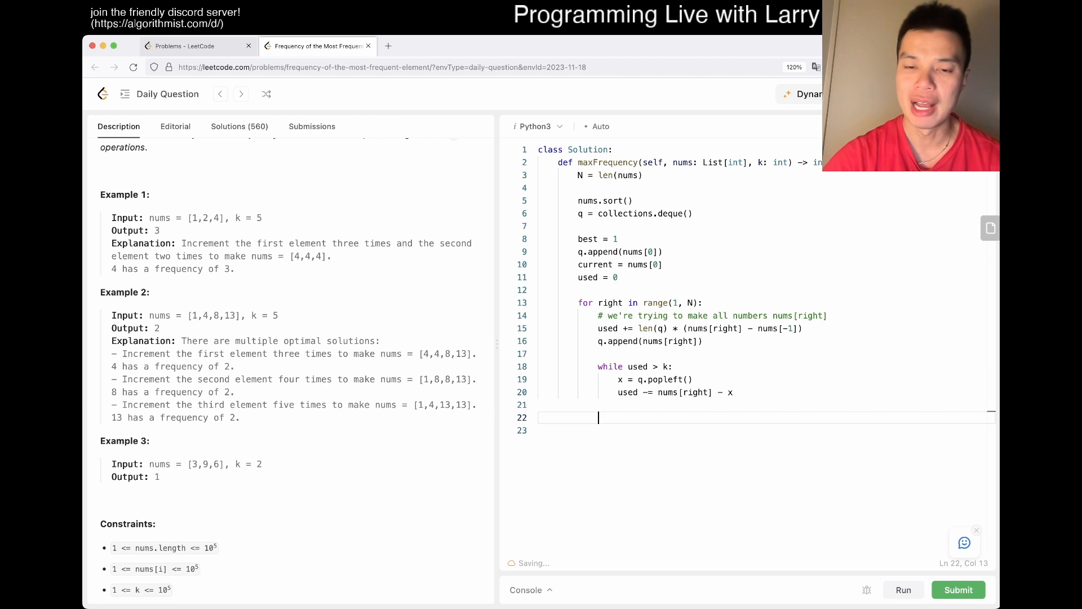
type("best = max")
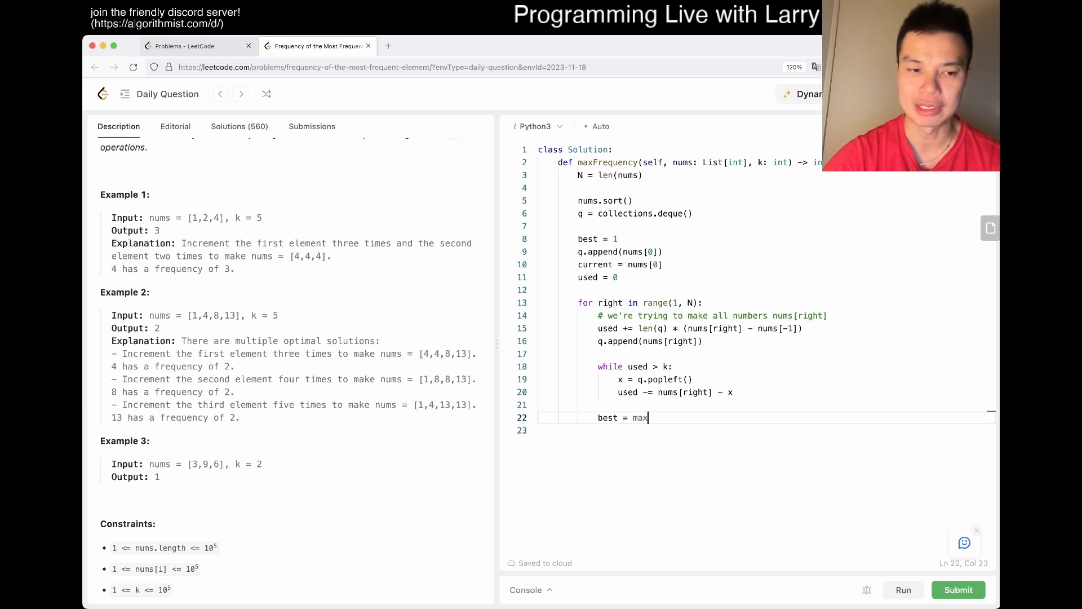
type("(best, len(q")
left_click(763, 430)
type("return be")
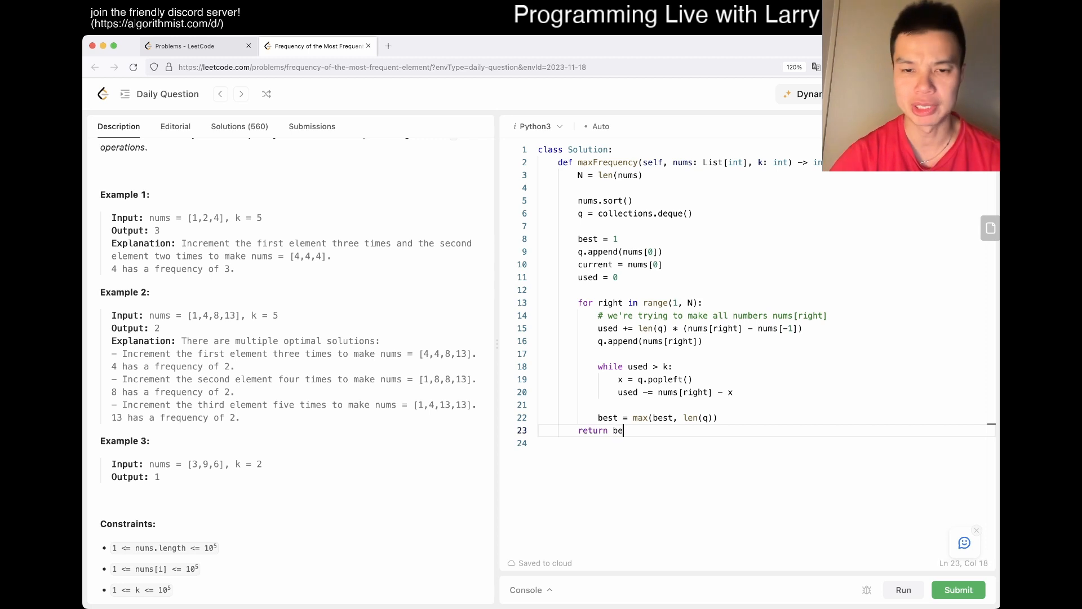
type("st")
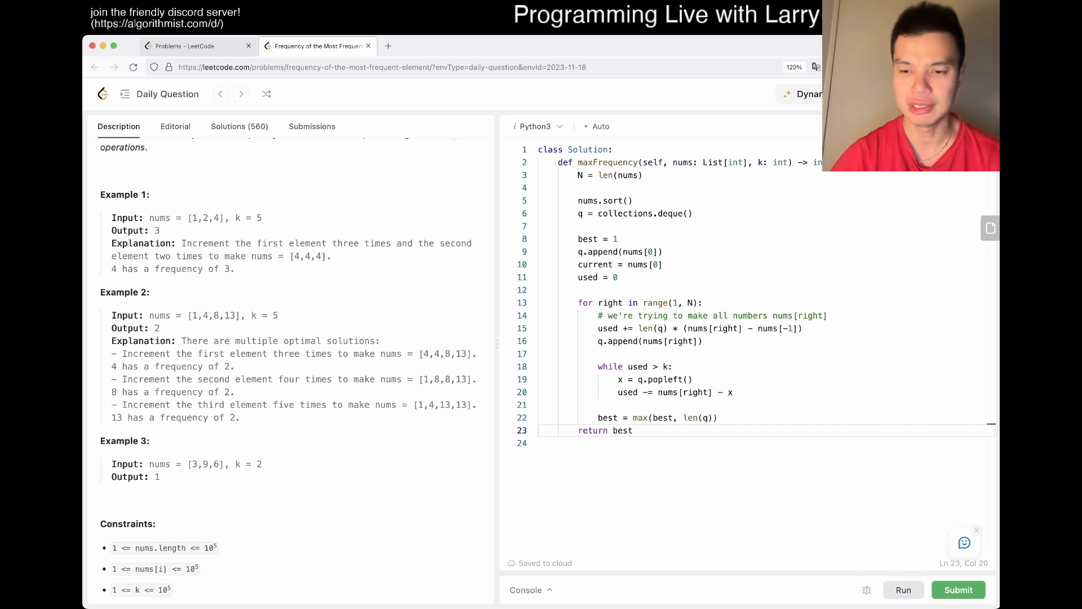
- Remove the unused current = nums[0] line and run the example test cases
left_click(903, 590)
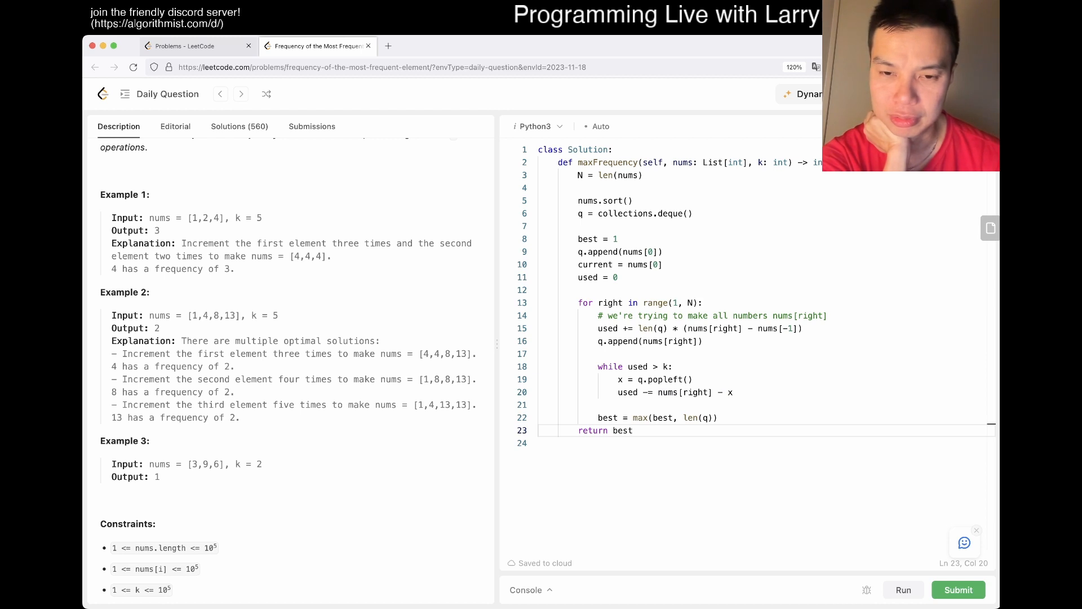
left_click(903, 589)
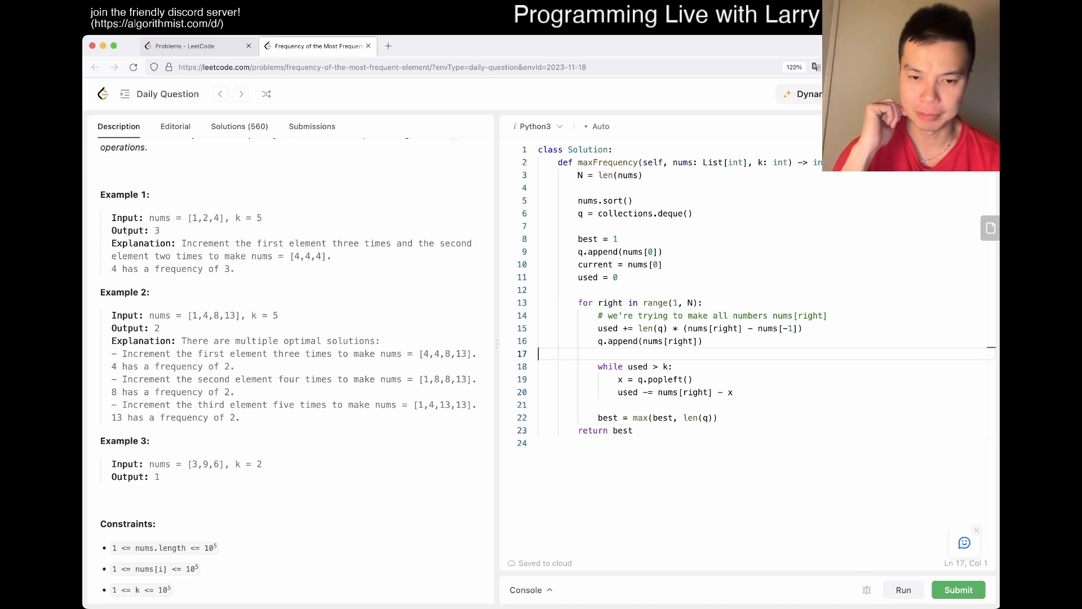
left_click(903, 589)
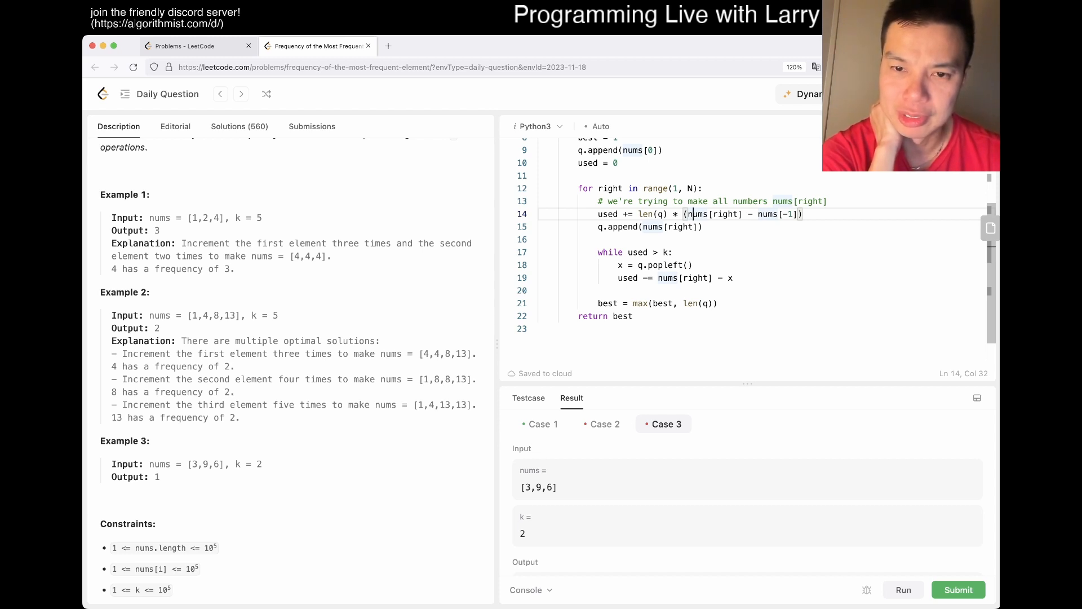
- Debug with a print after the deque append, then change nums[-1] to q[-1]
left_click(606, 252)
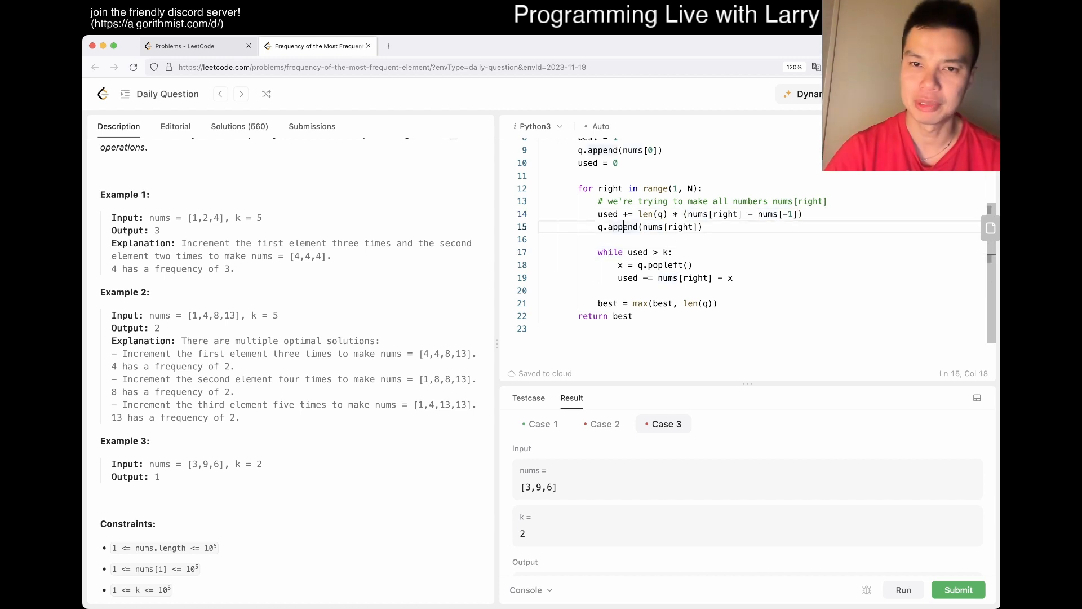
key("enter")
type("print(q, used, nums[r])")
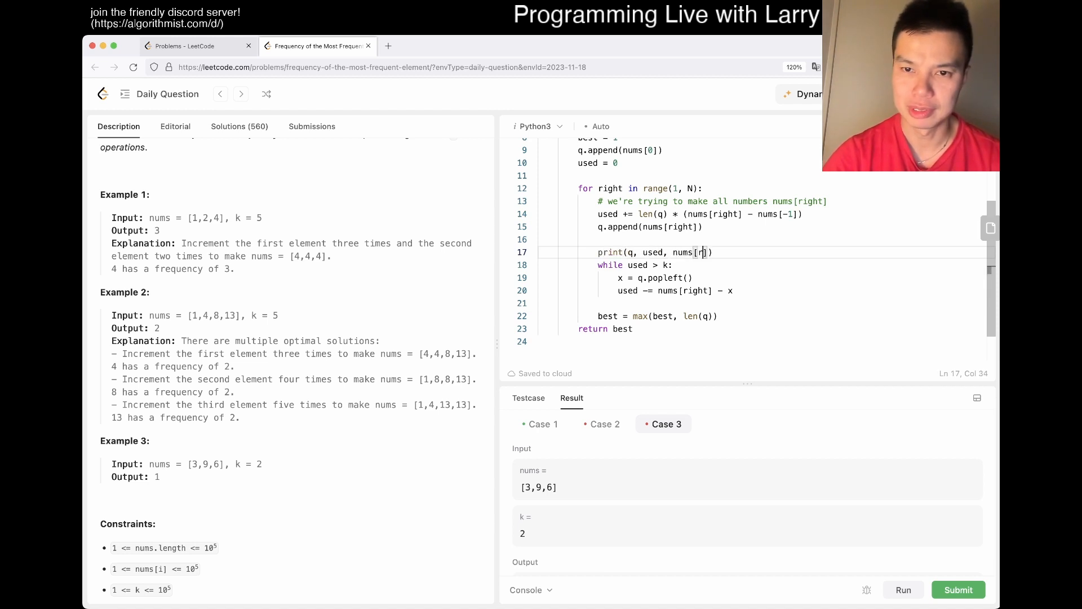
left_click(903, 590)
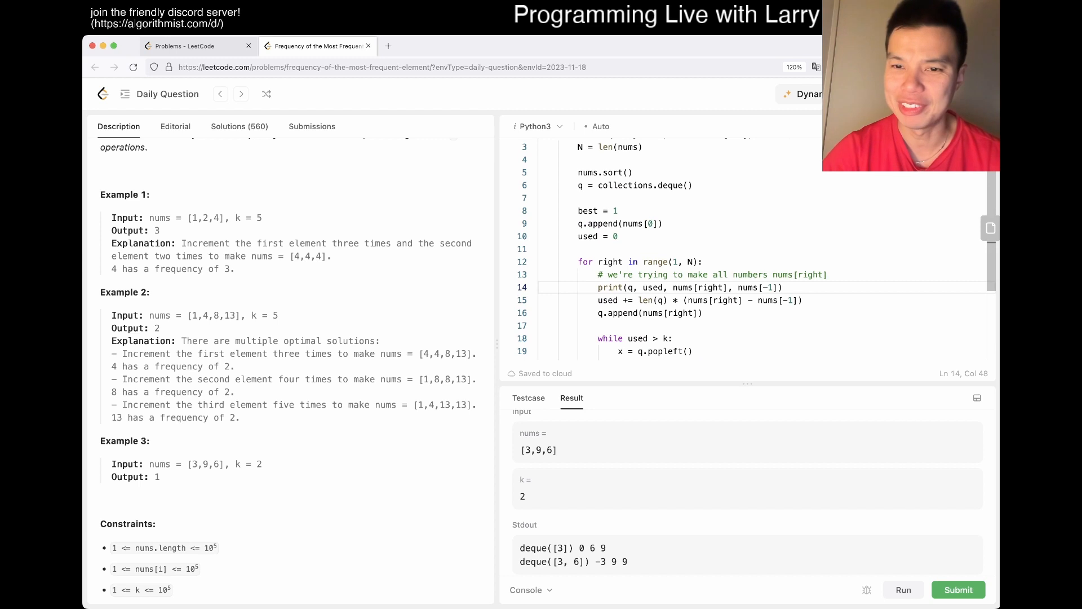
type("q[-1]")
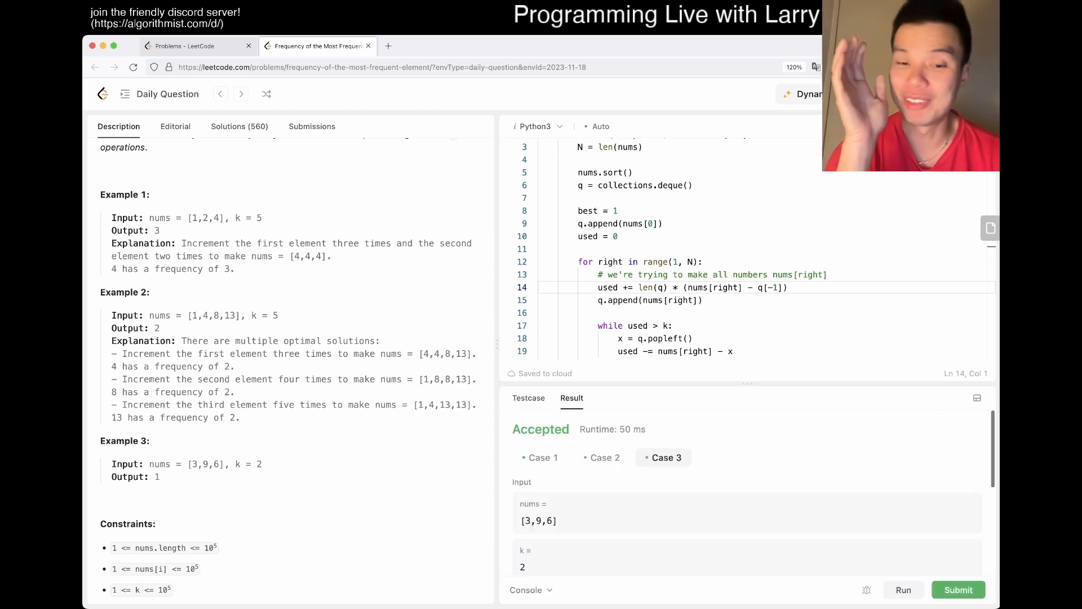
- Review the Case 2 result, then submit the solution for acceptance
left_click(602, 457)
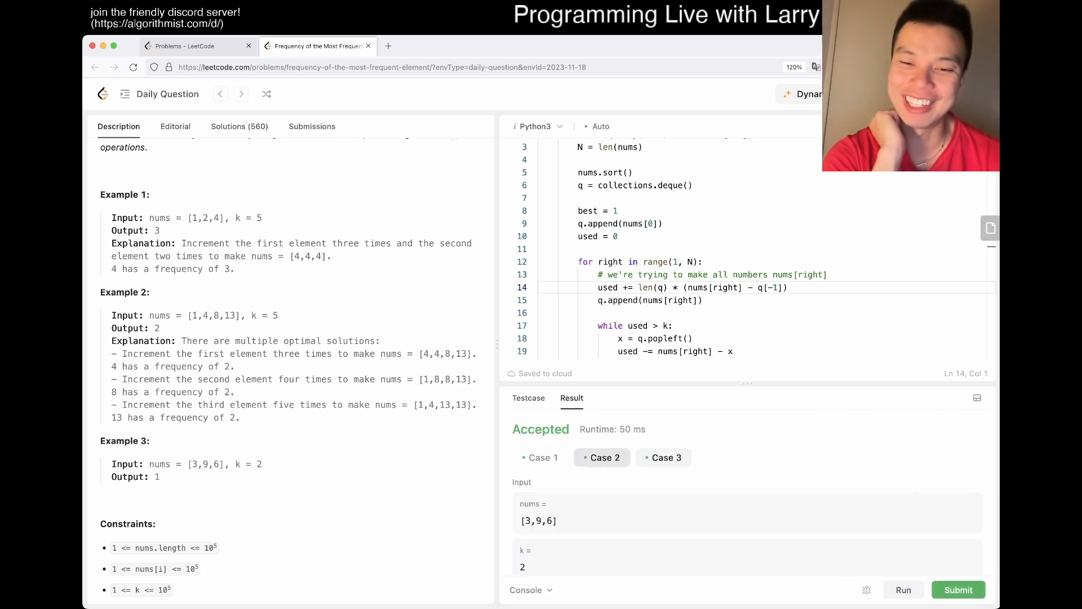
left_click(602, 457)
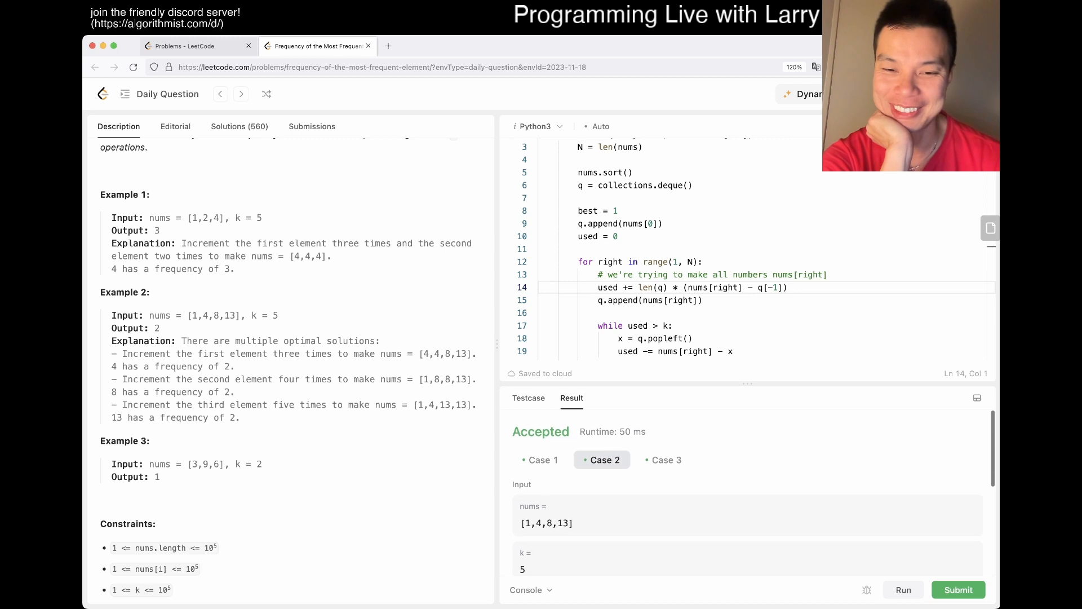
left_click(542, 460)
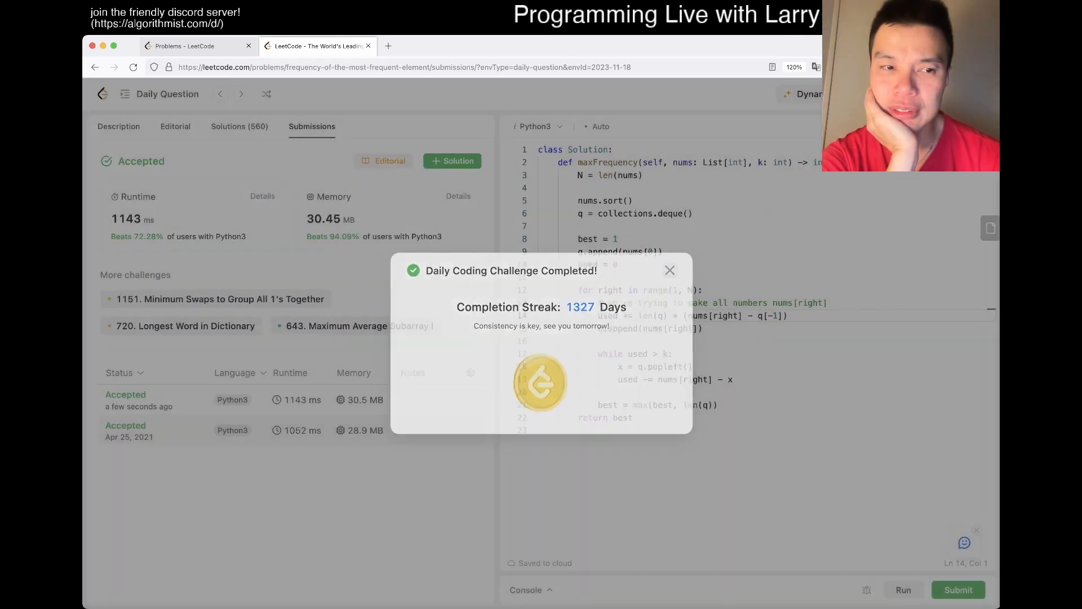
- Open the Apr 25, 2021 accepted submission to view its two-pointer code
left_click(670, 270)
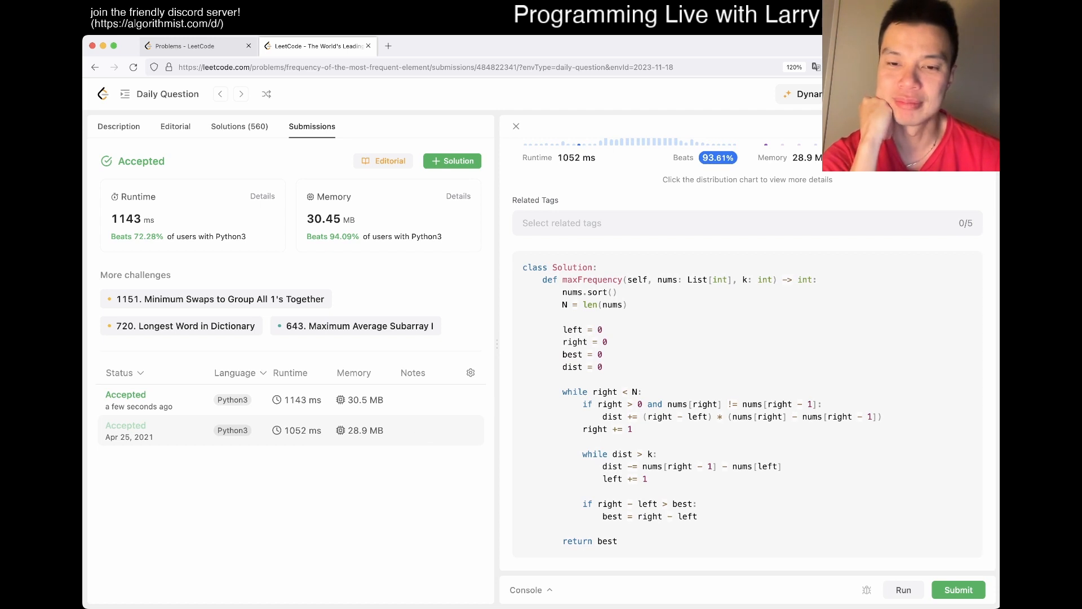
- Inspect the new deque submission's code and runtime, then return to the Description tab
left_click_drag(587, 403, 798, 416)
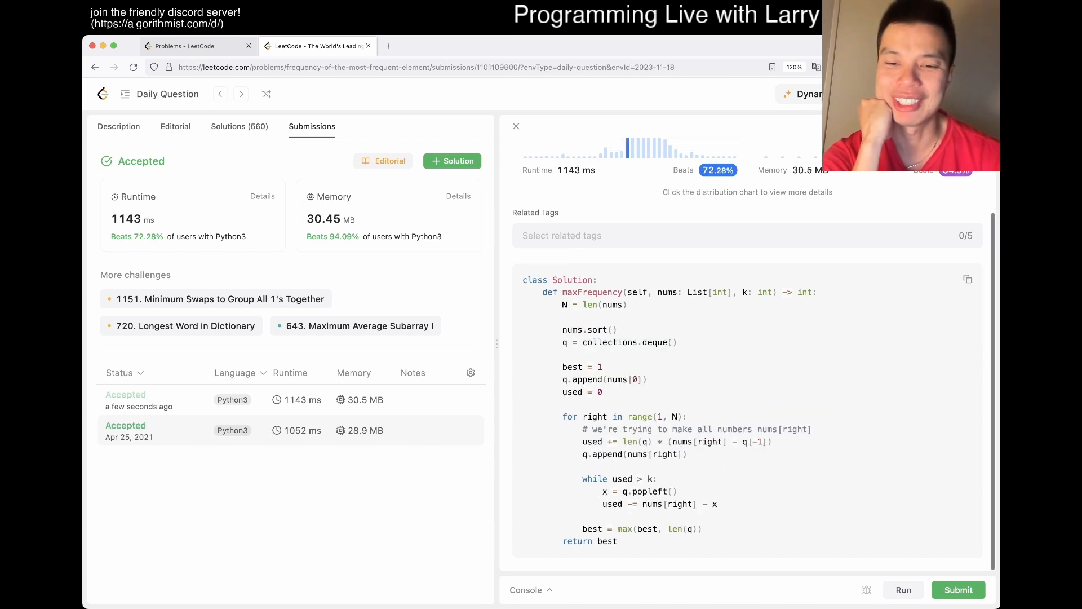
double_click(751, 441)
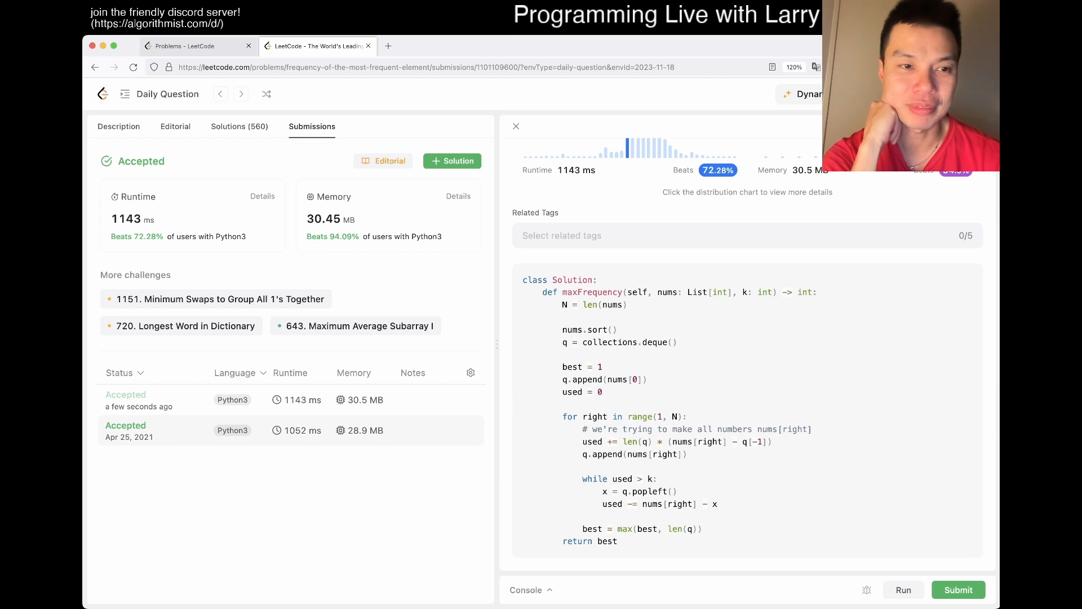
left_click(118, 127)
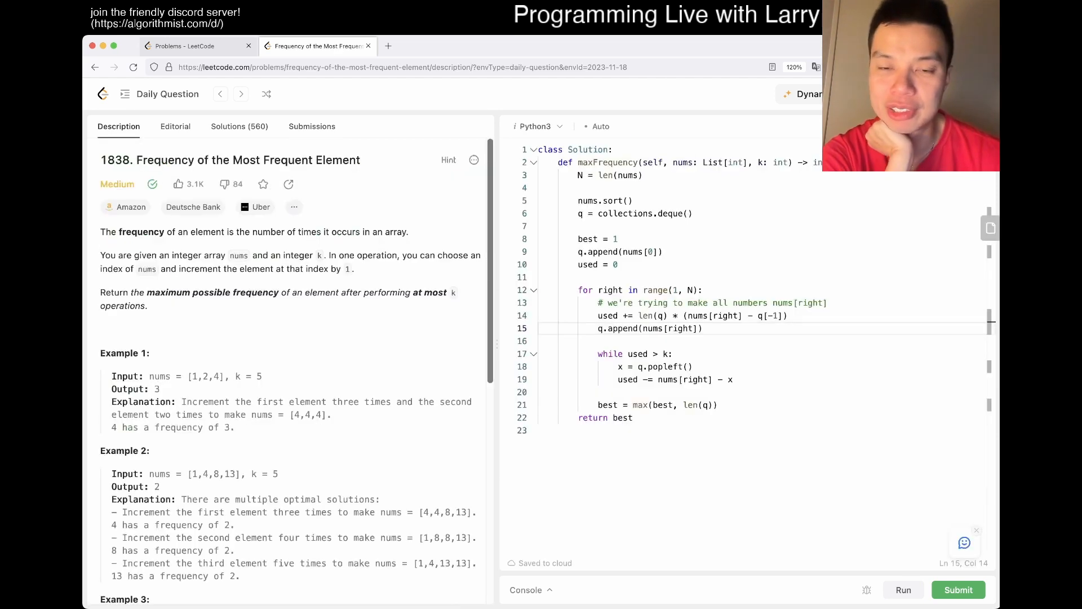